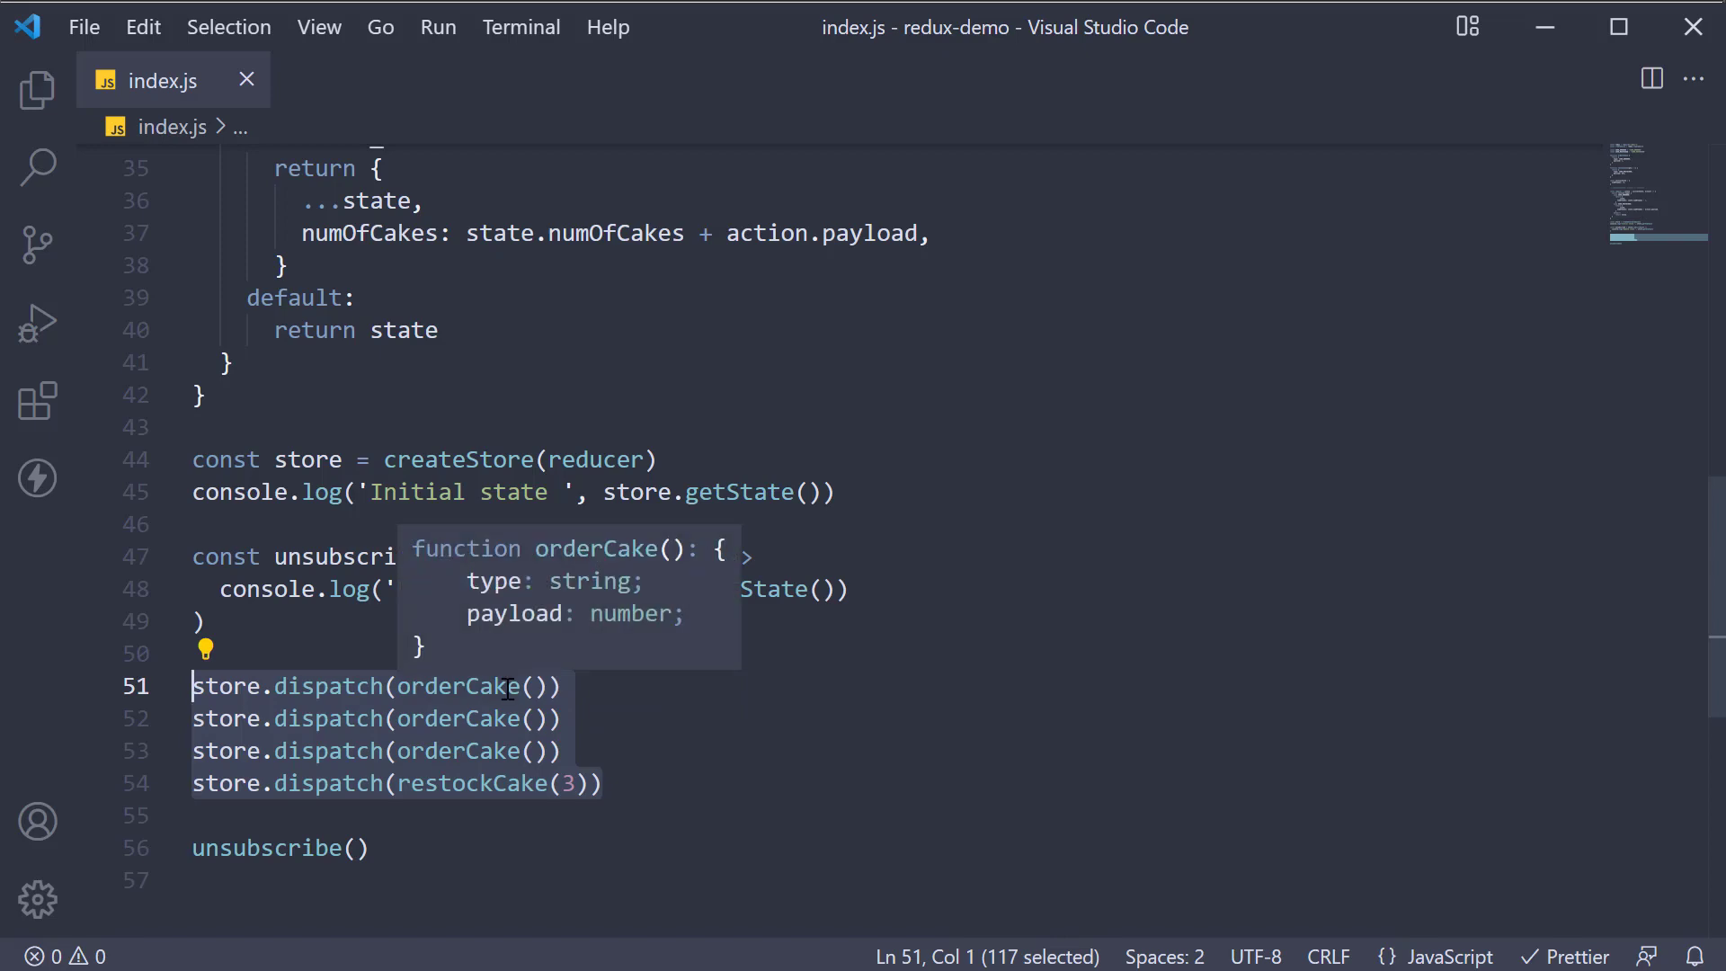
mouse_move(811, 697)
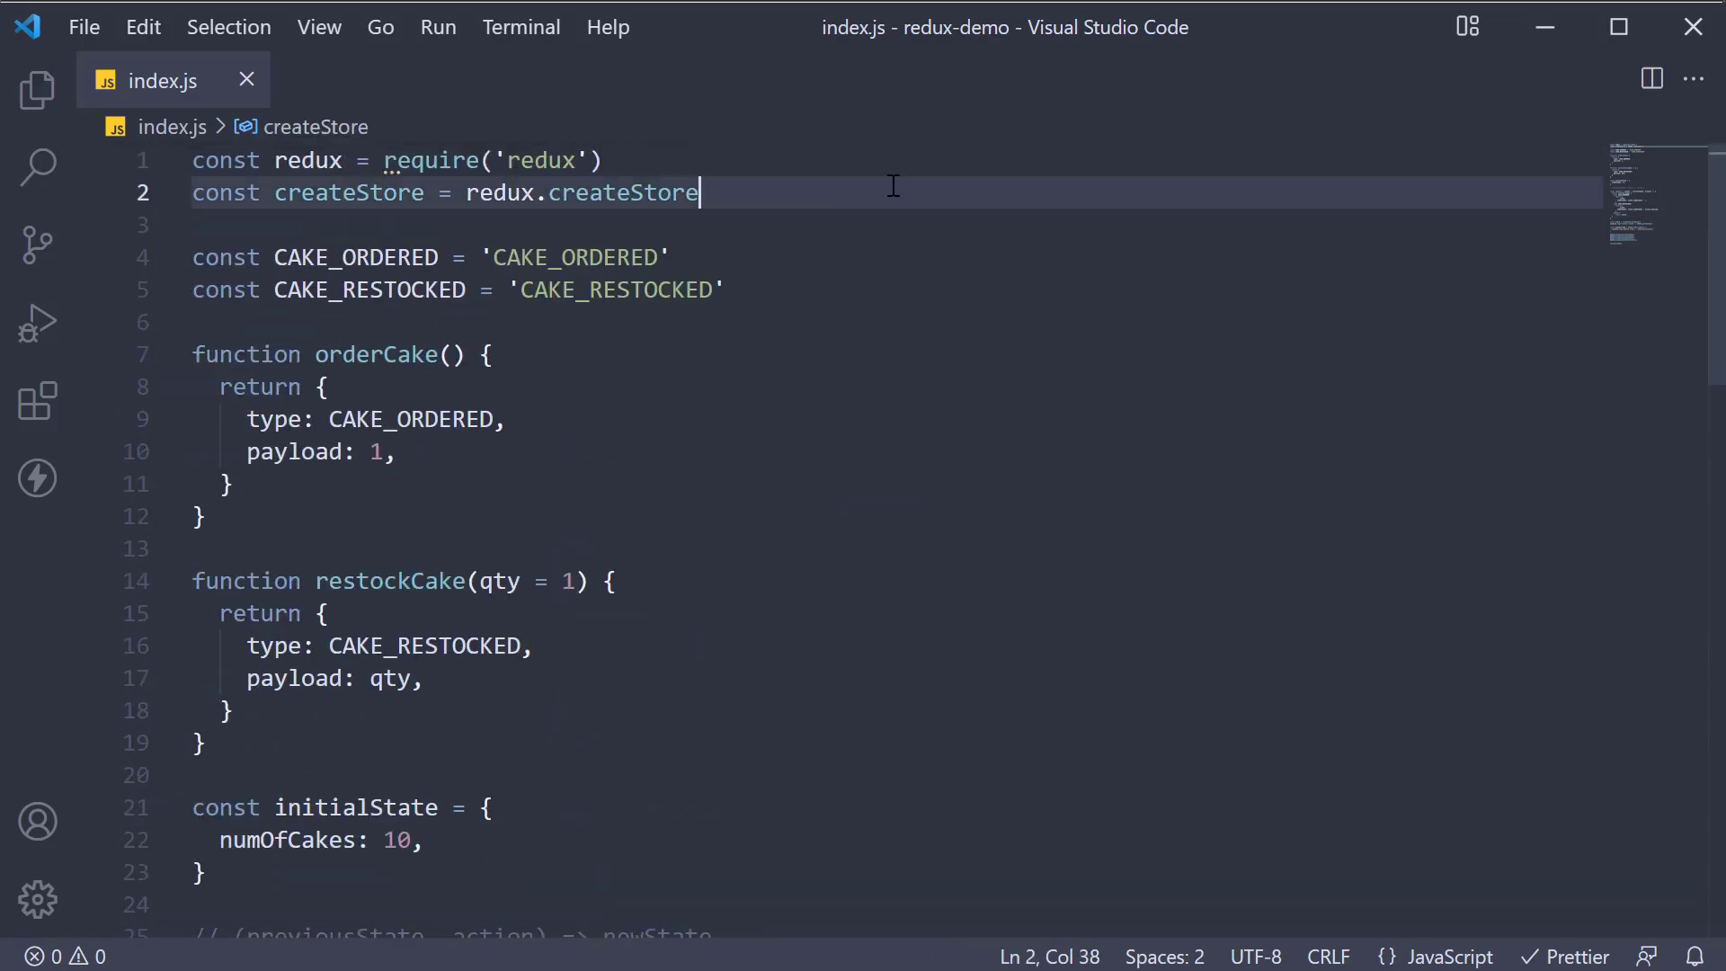
Add const bindActionCreators = redux.bindActionCreators beneath the createStore line
text(const bindAc)
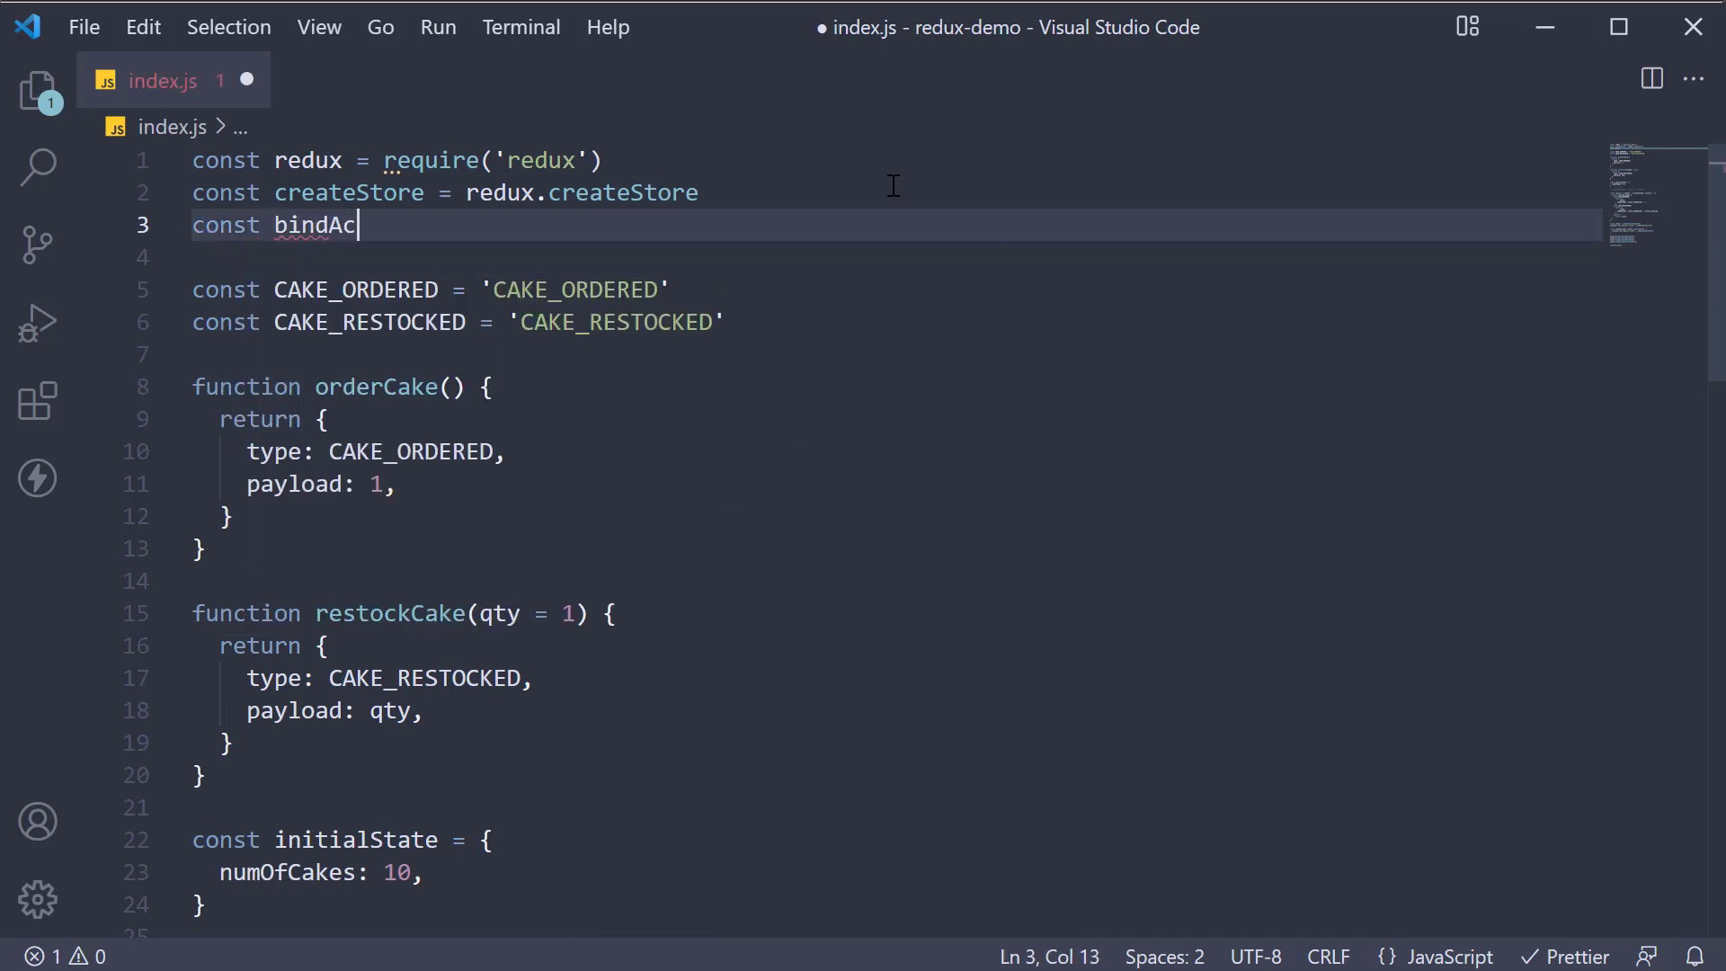
text(tionCreators)
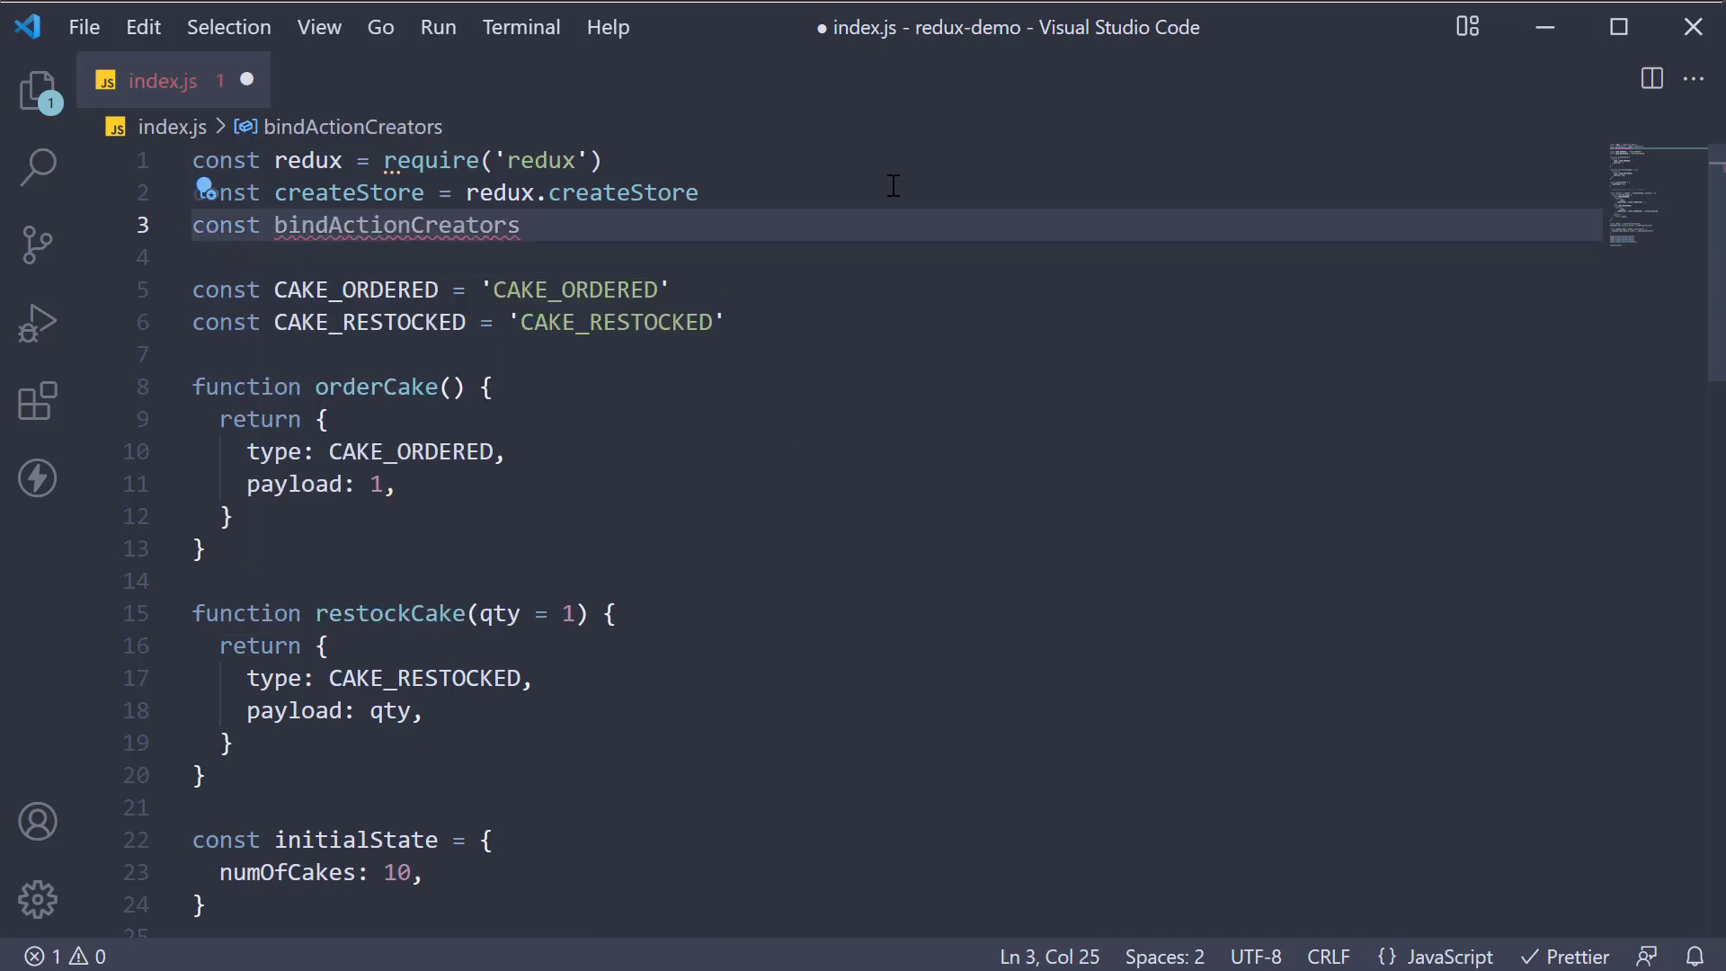
text(= redux.bindActionCreators)
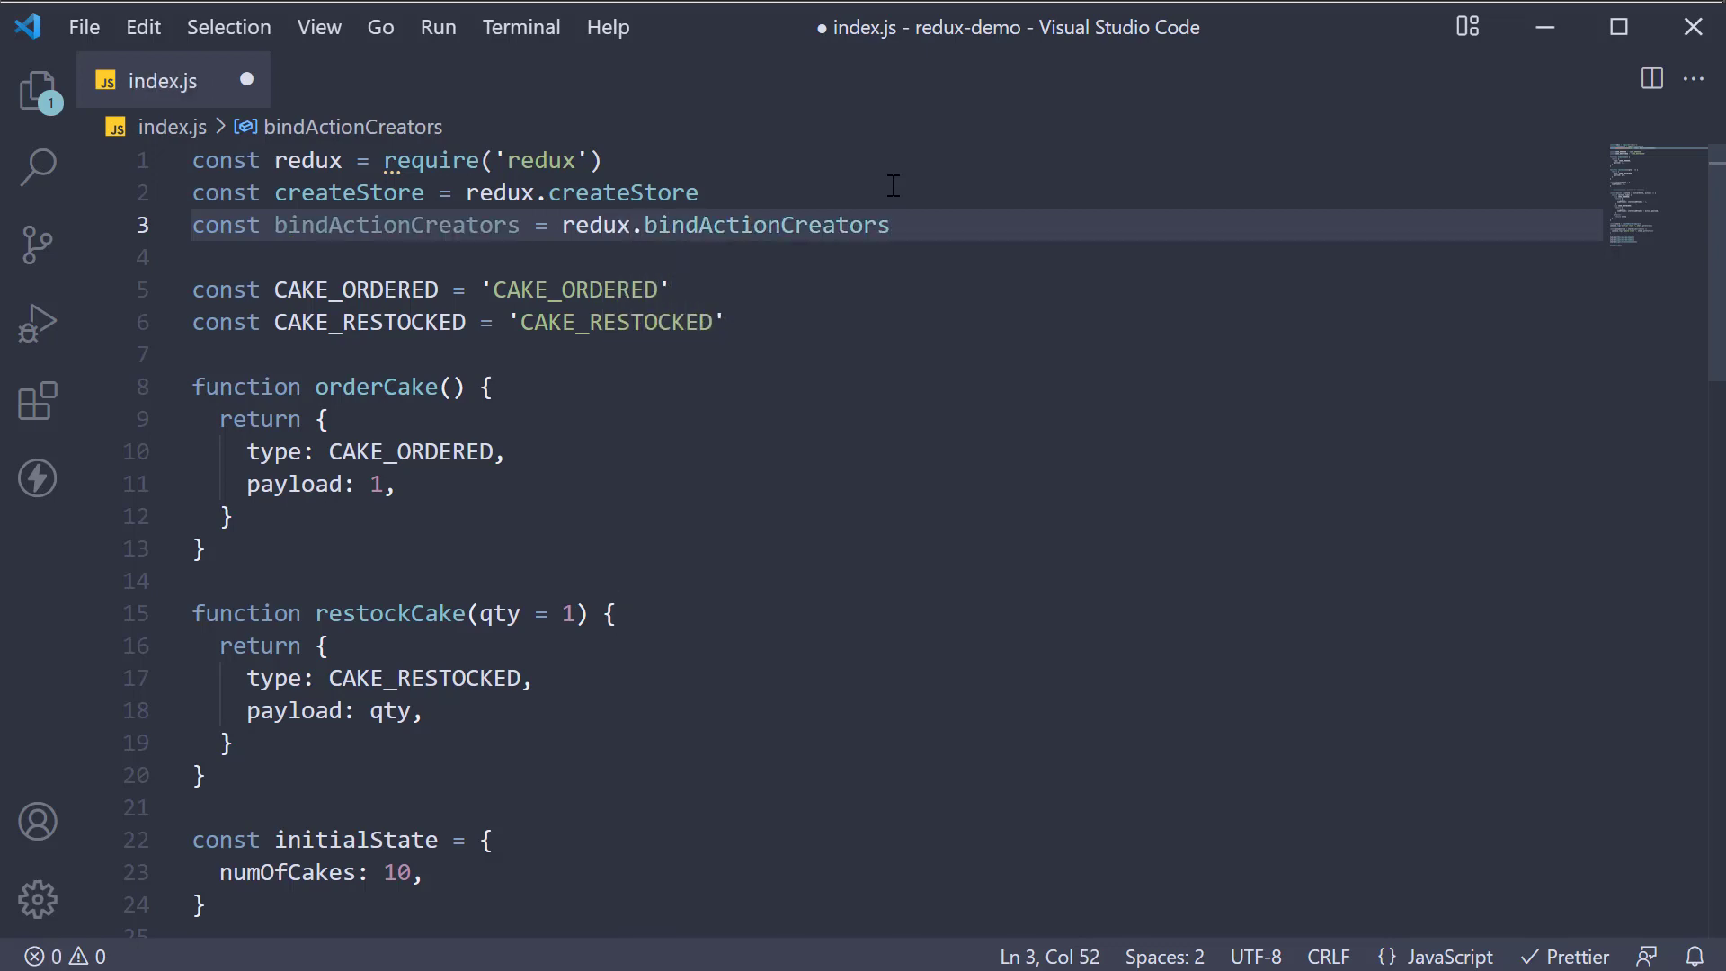
scroll(down, 3)
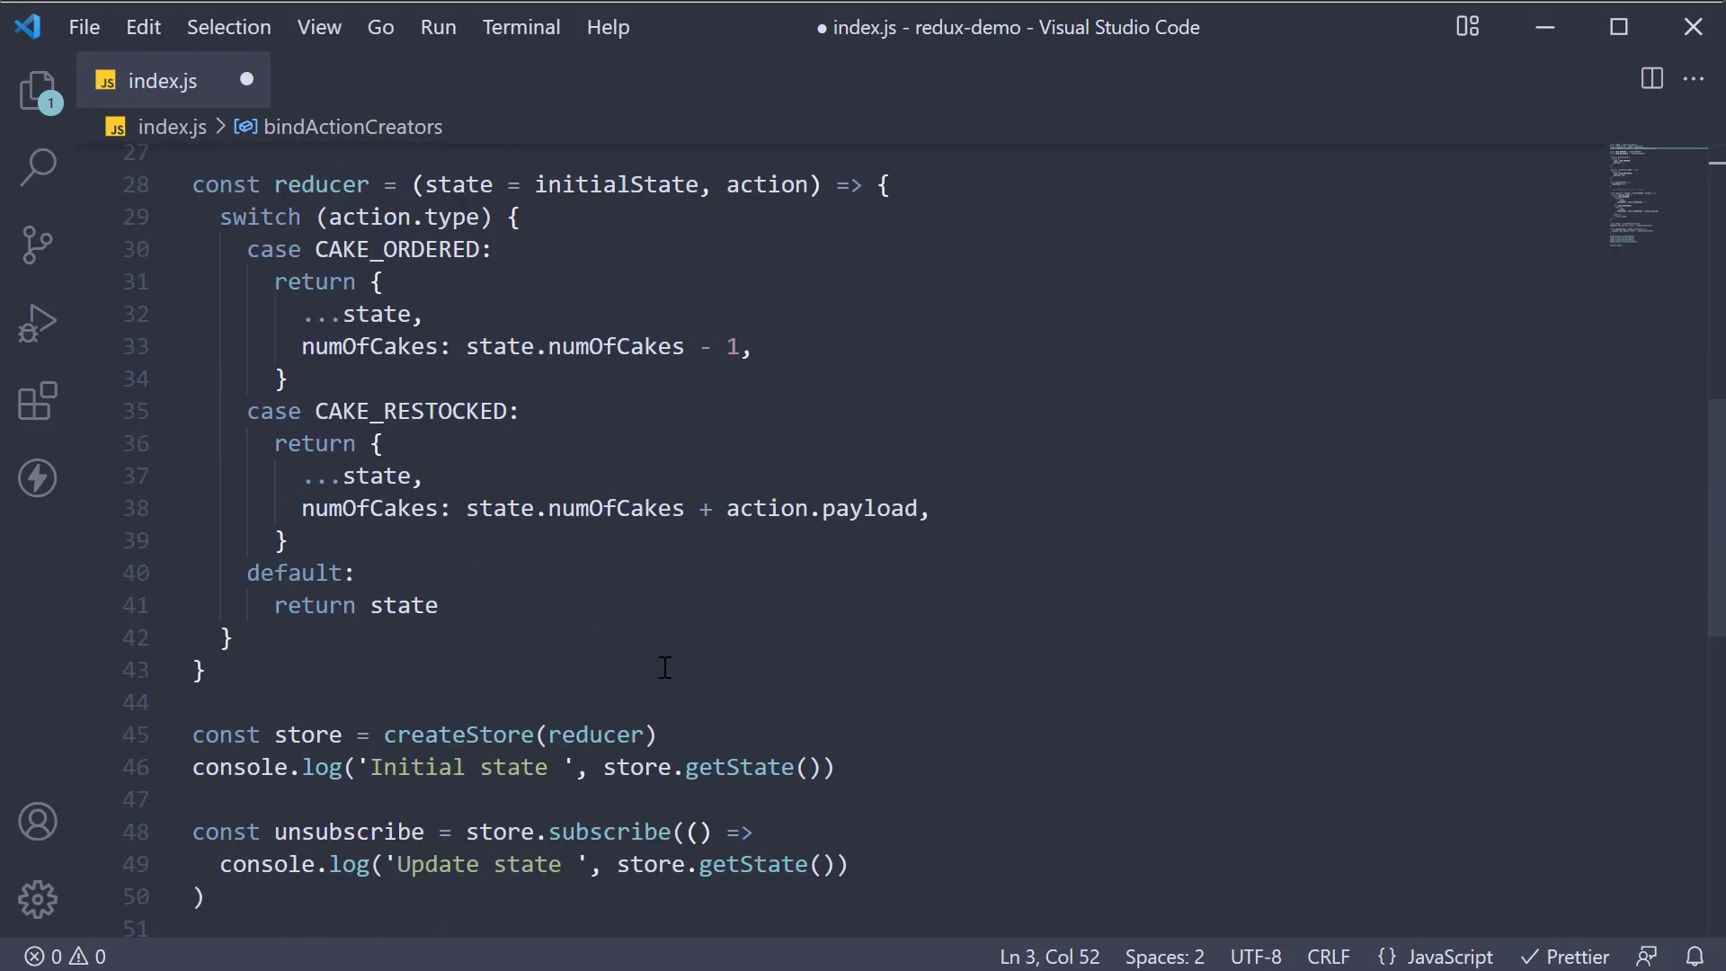
Comment out the four store.dispatch calls and start const actions = bindActionCreators
scroll(down, 3)
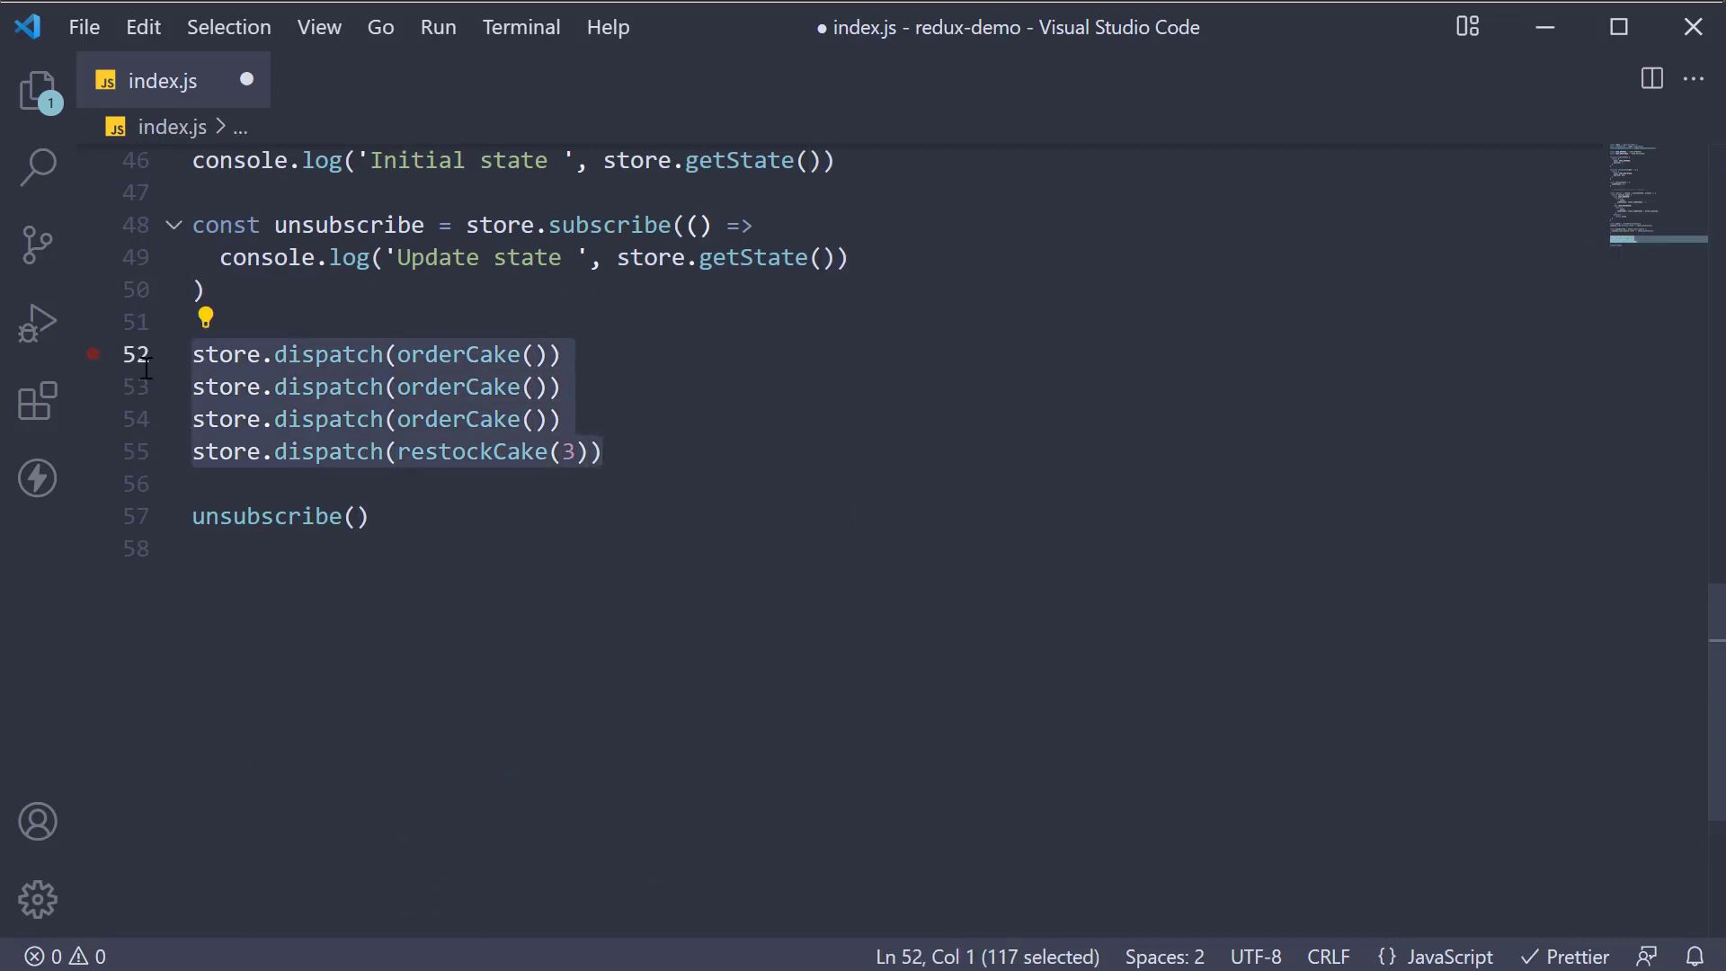
key(ctrl+/)
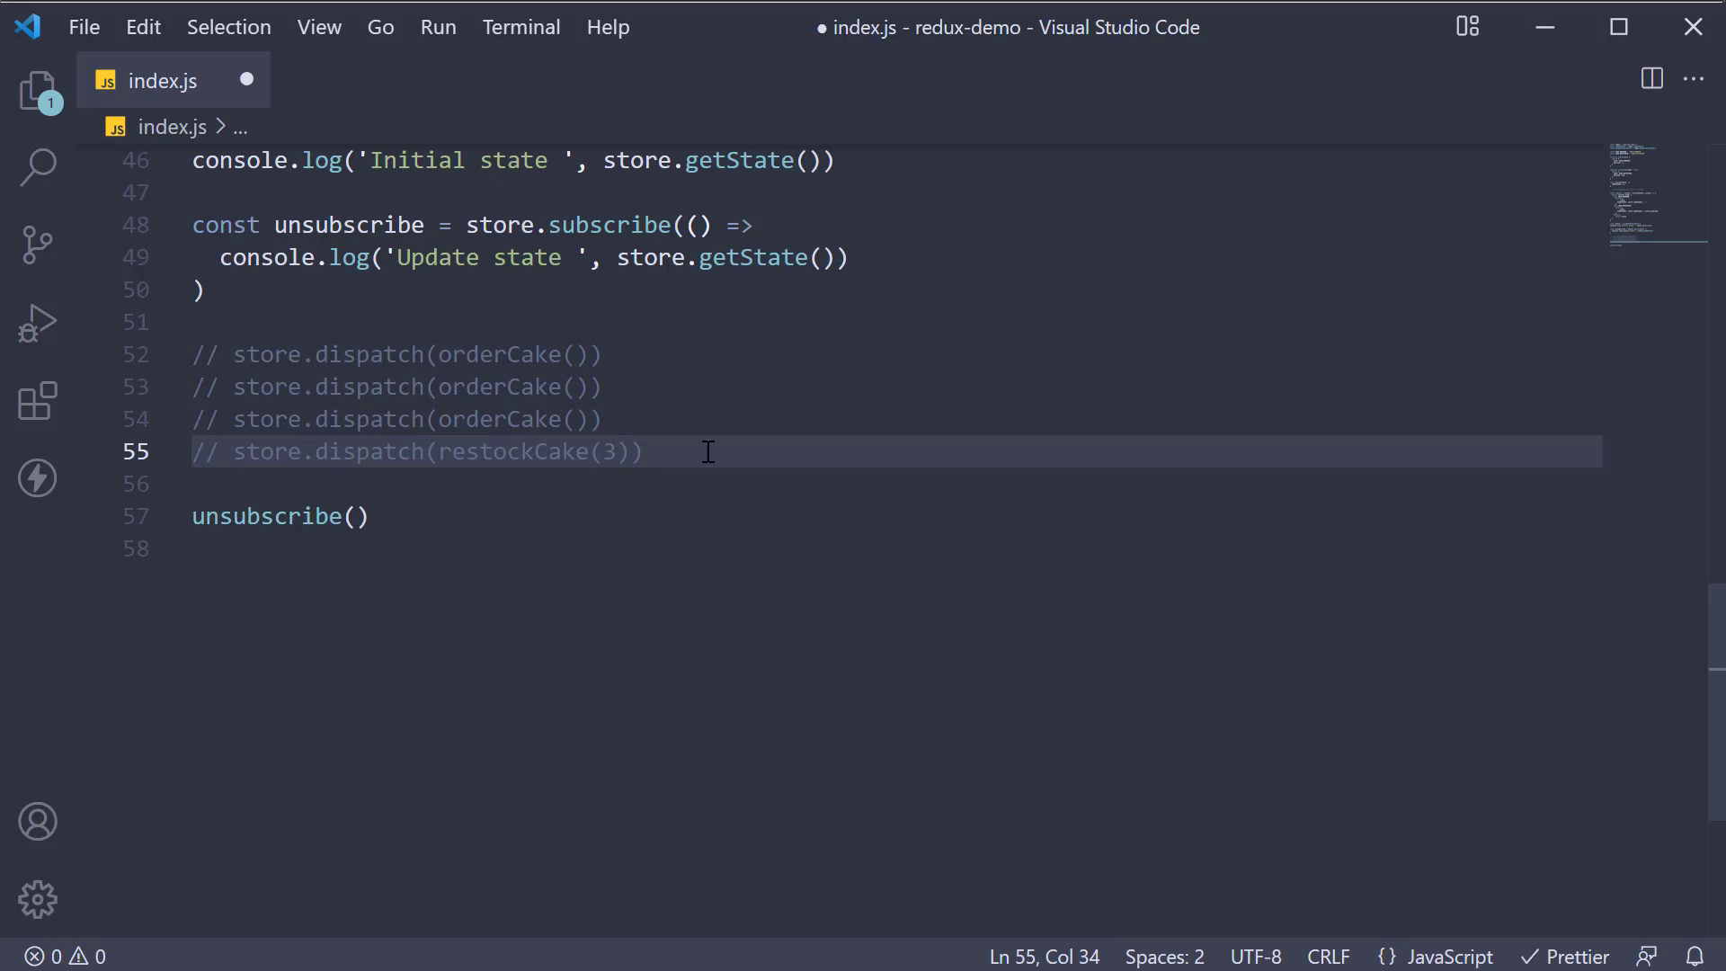
text(c)
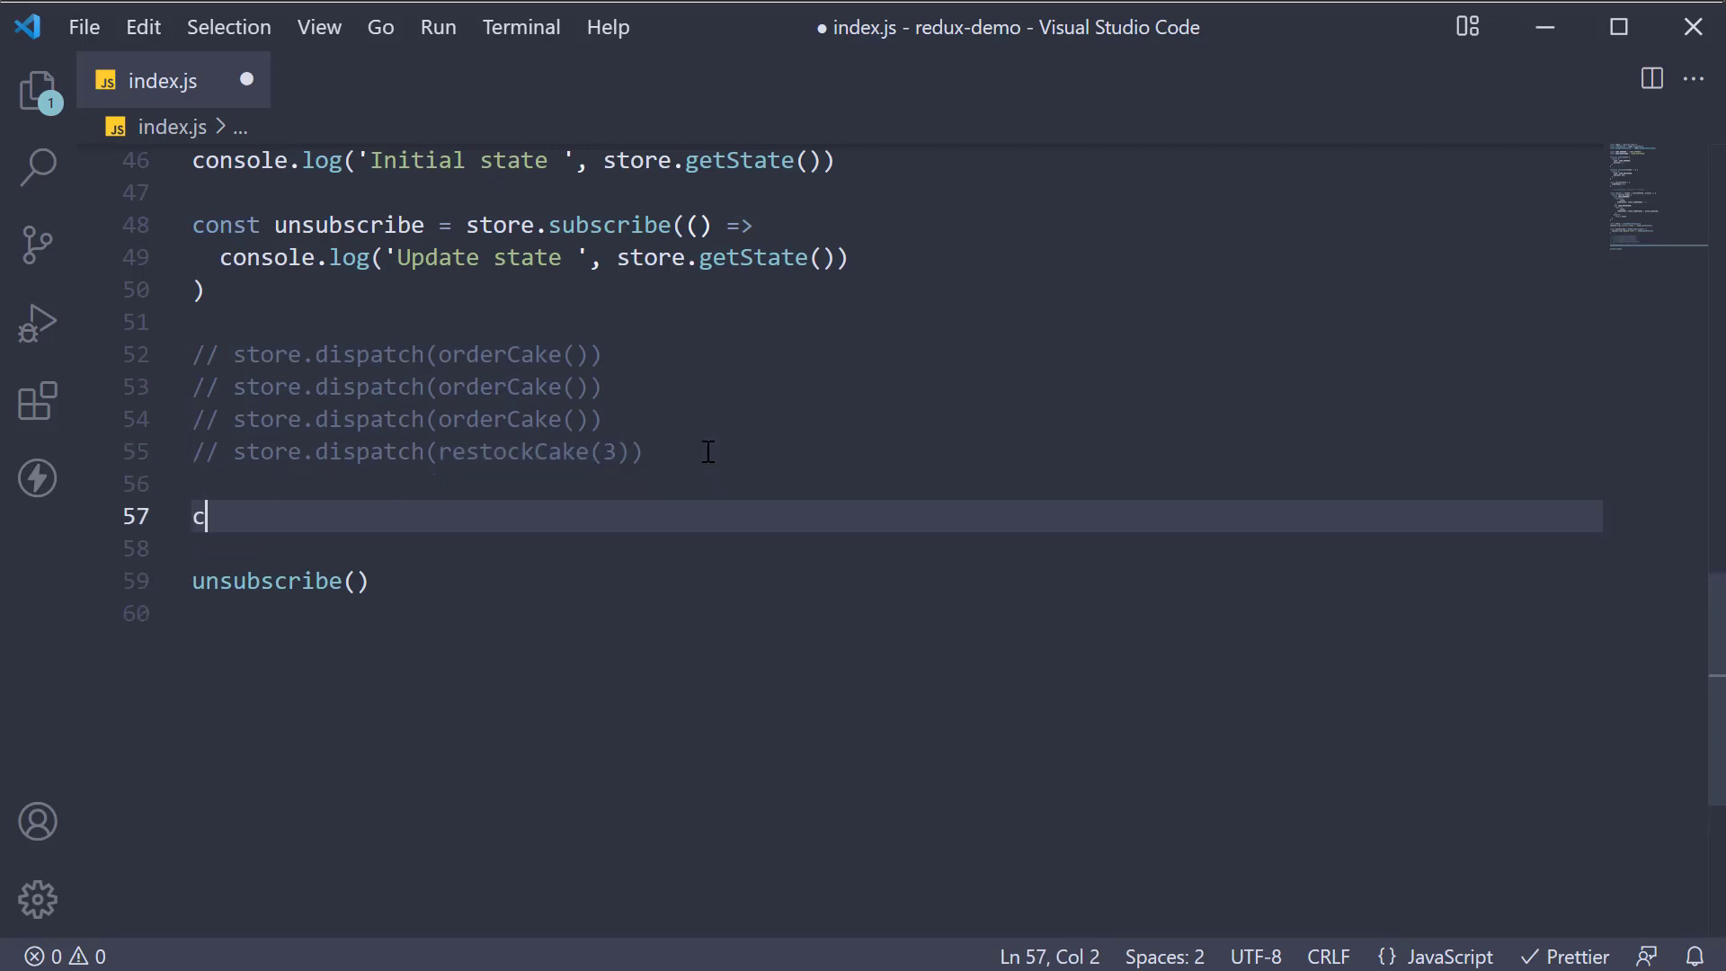
text(onst actions)
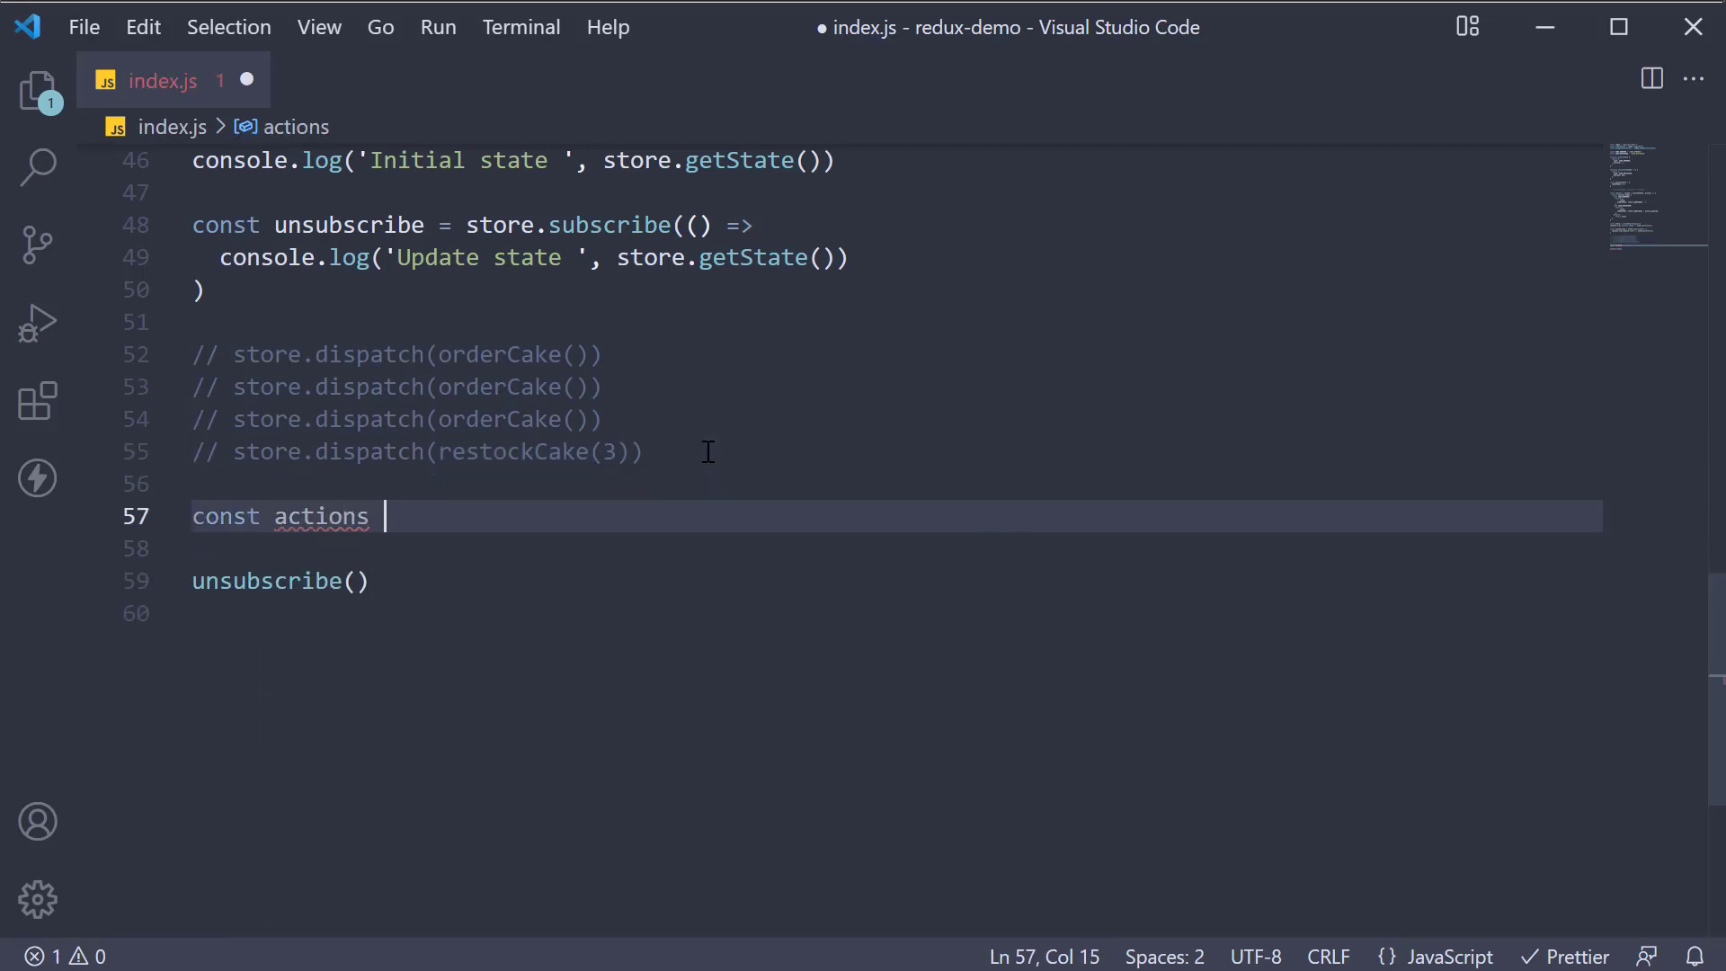
text(= bindActionCreators({)
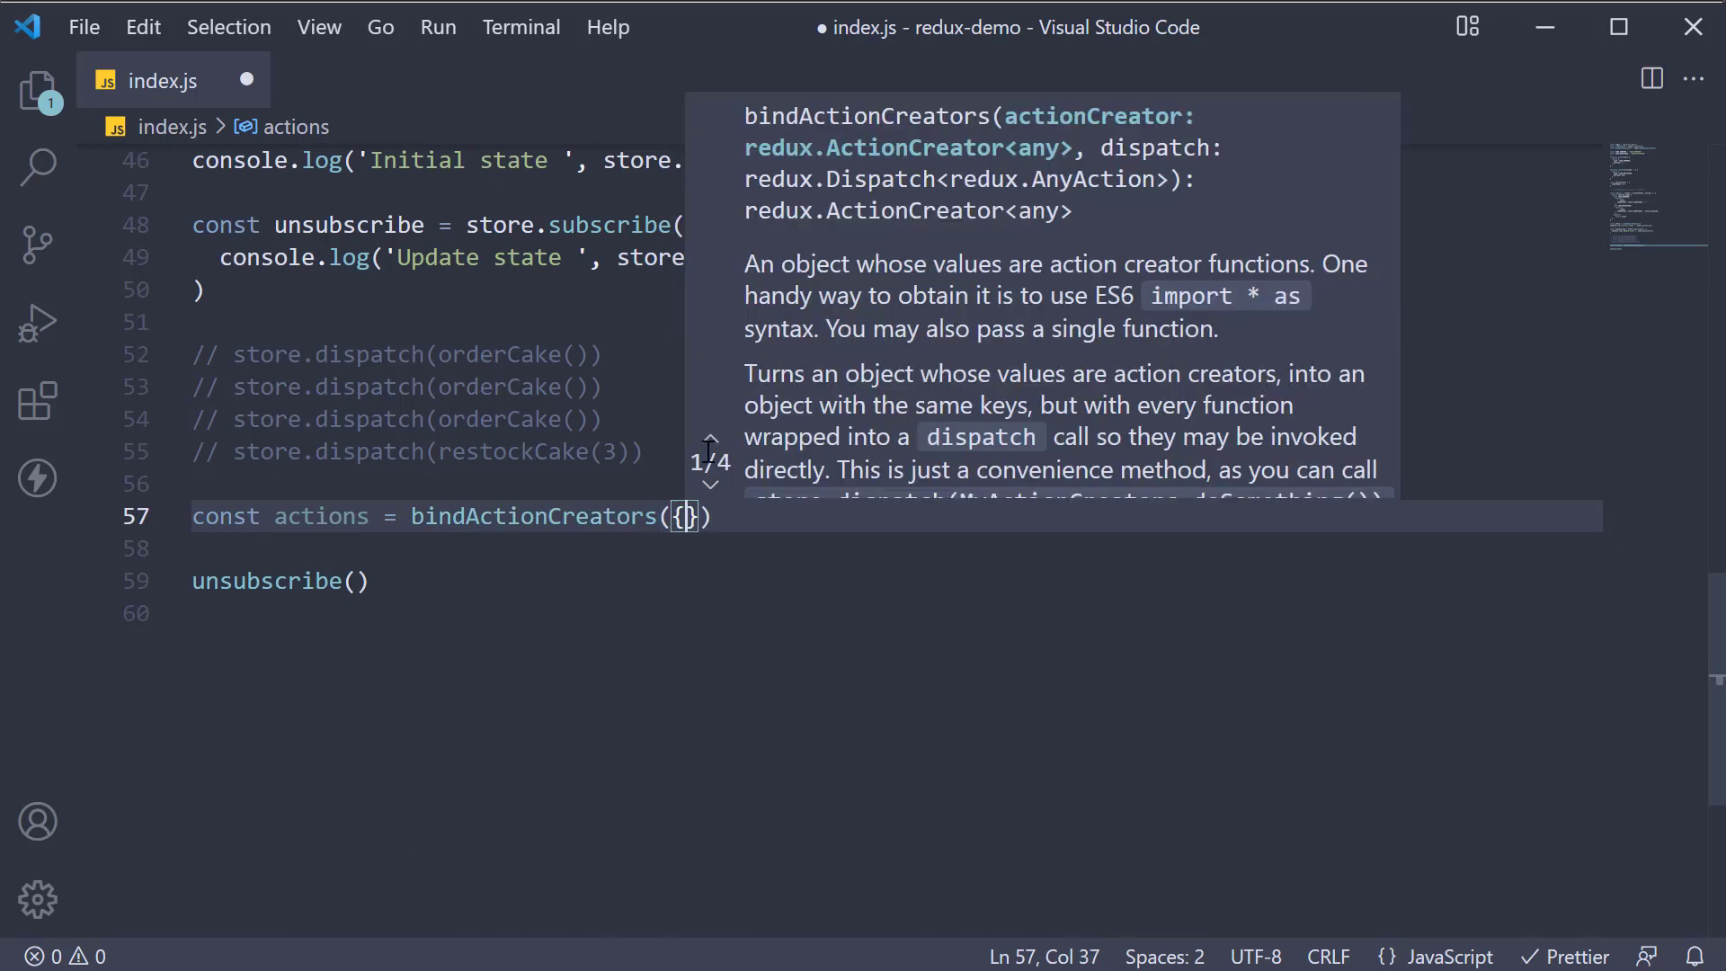
Pass { orderCake, restockCake } and store.dispatch to bindActionCreators
text(orde)
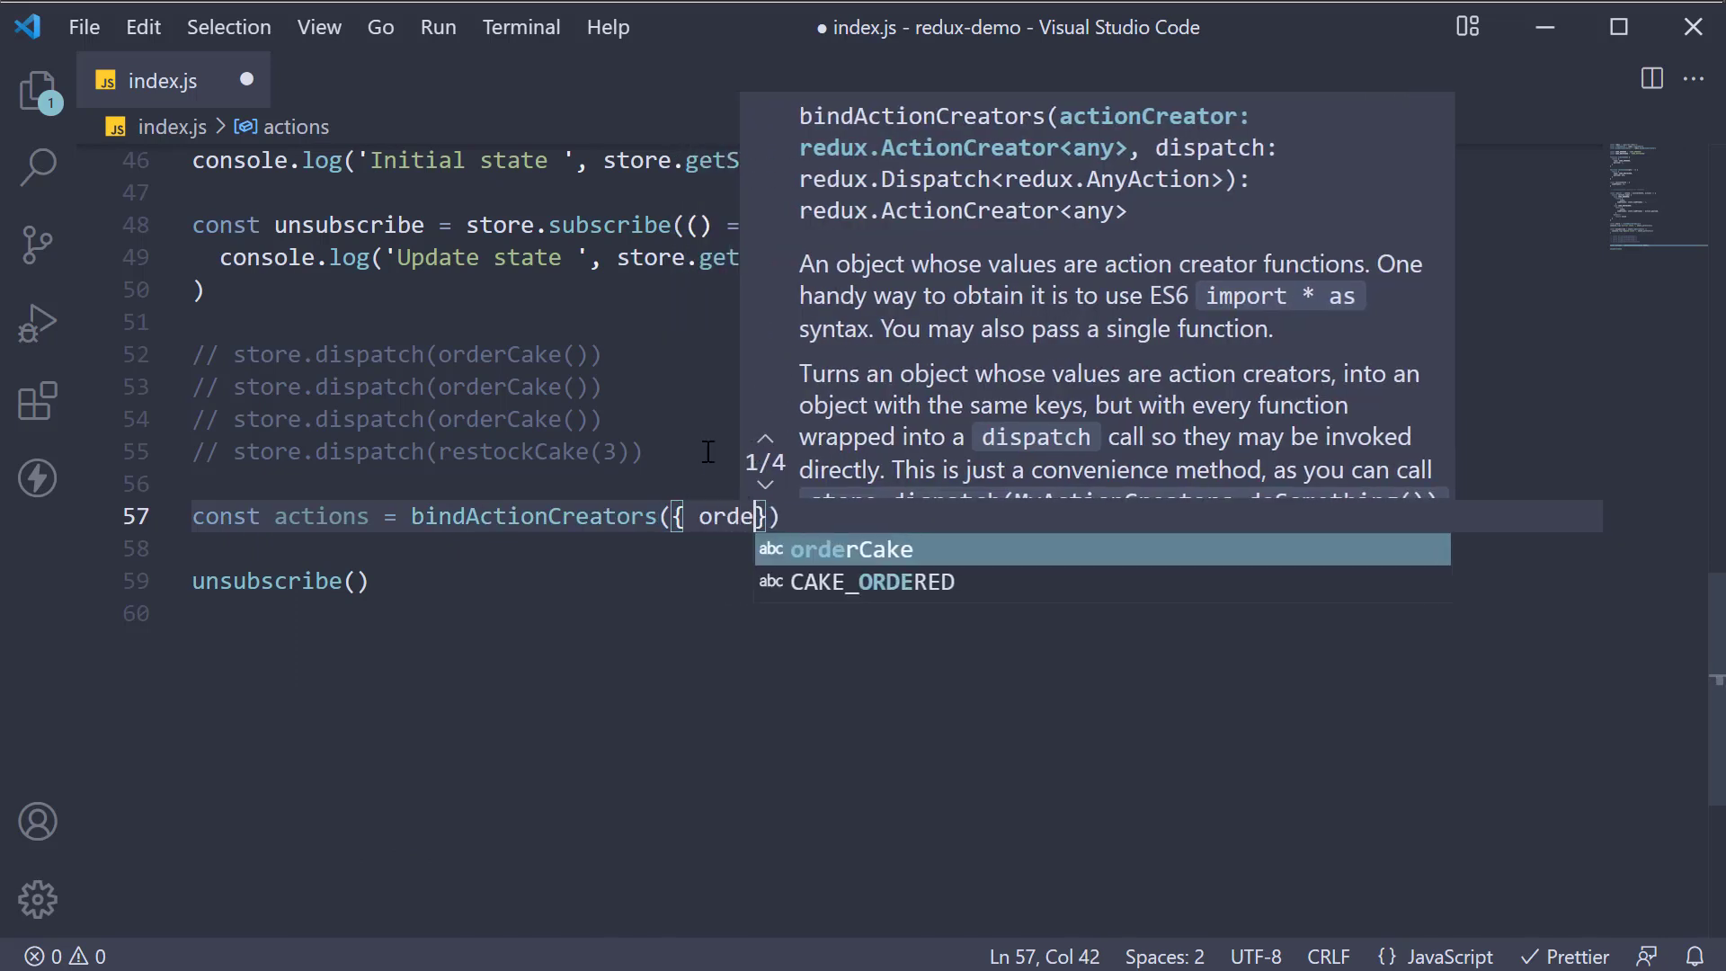
key(Tab)
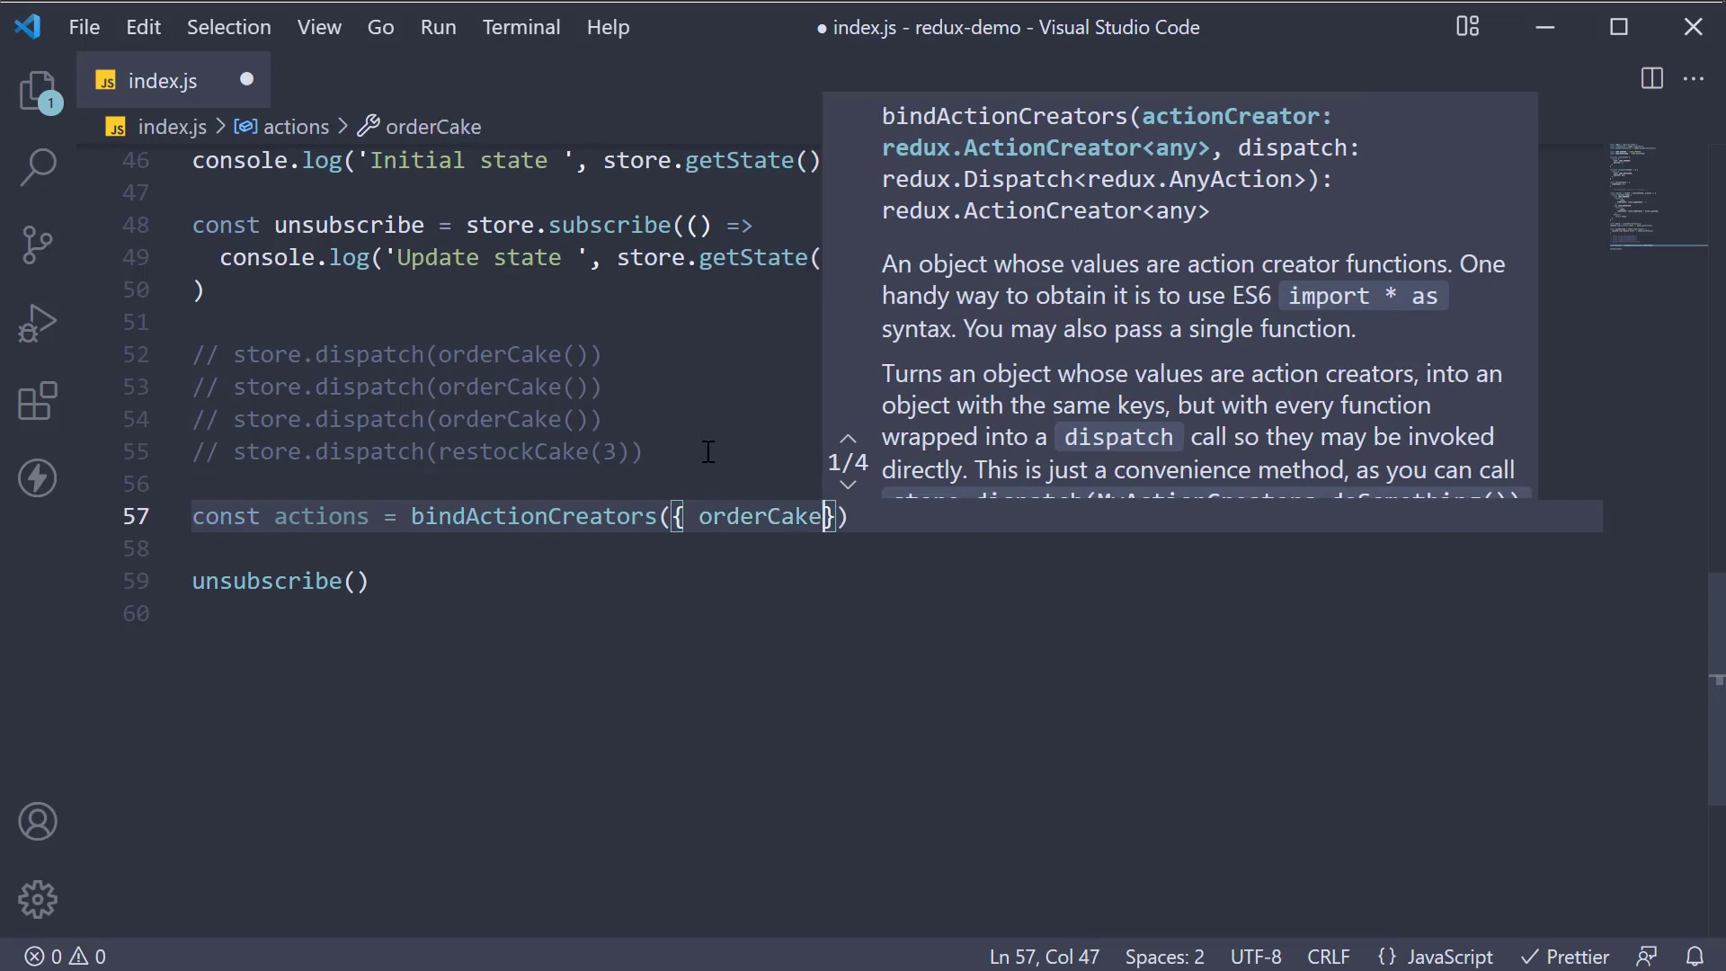
text(, r)
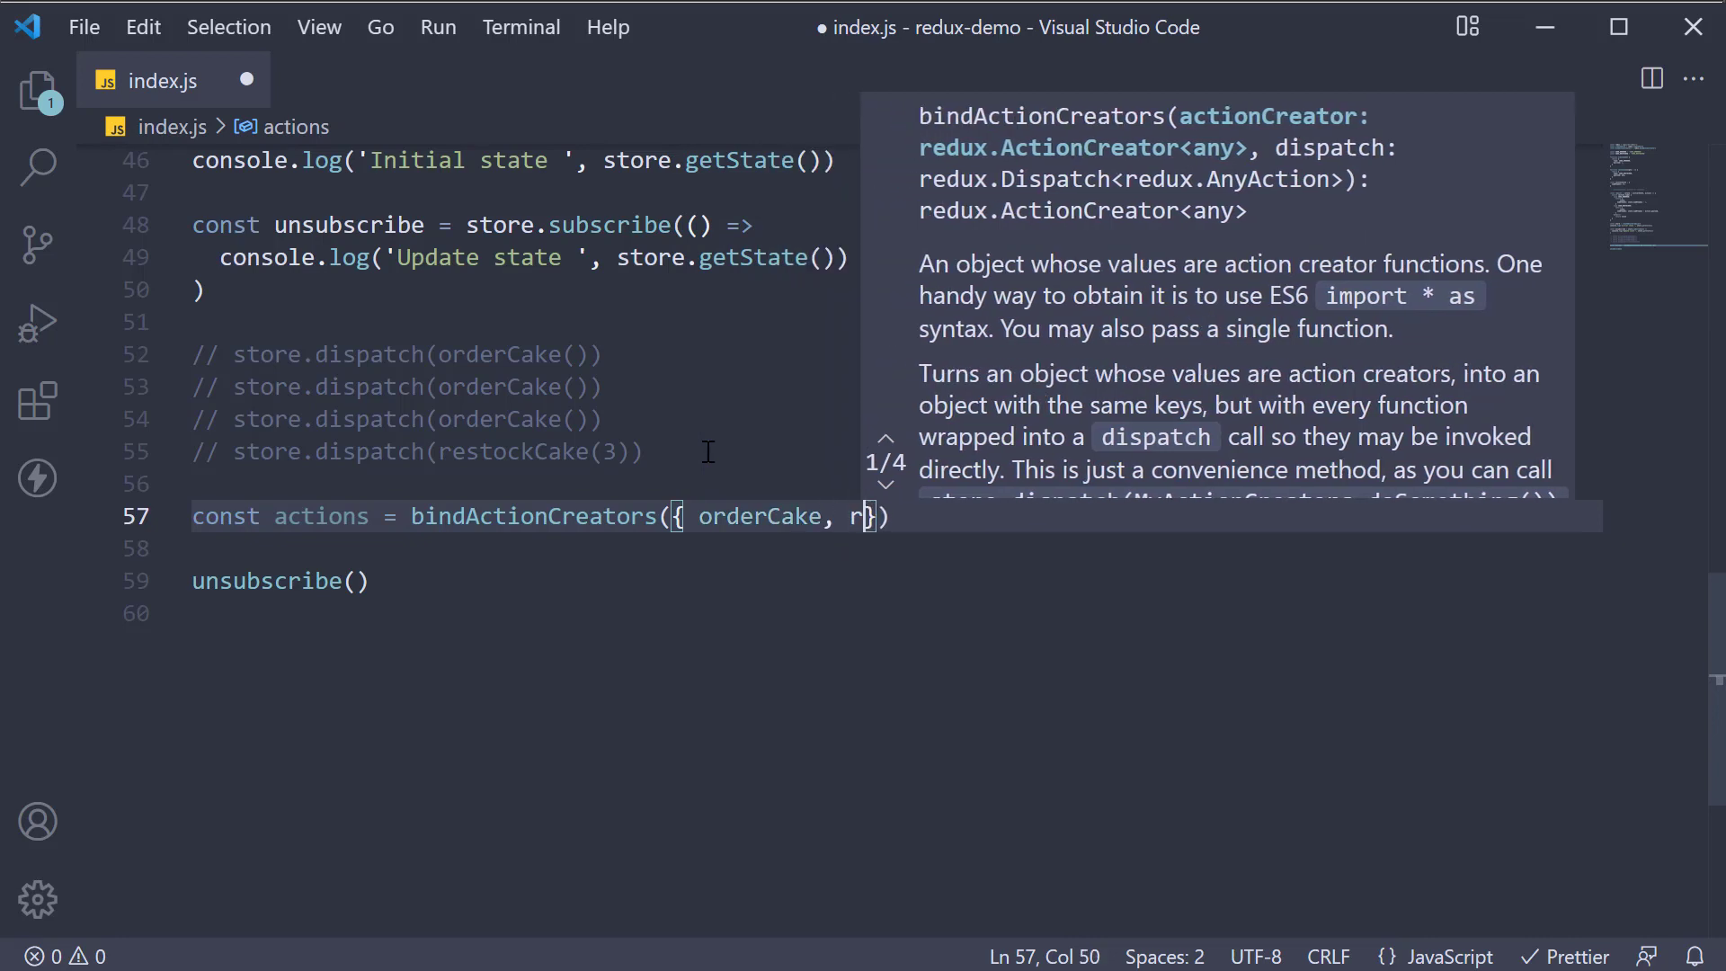
text(estockCake)
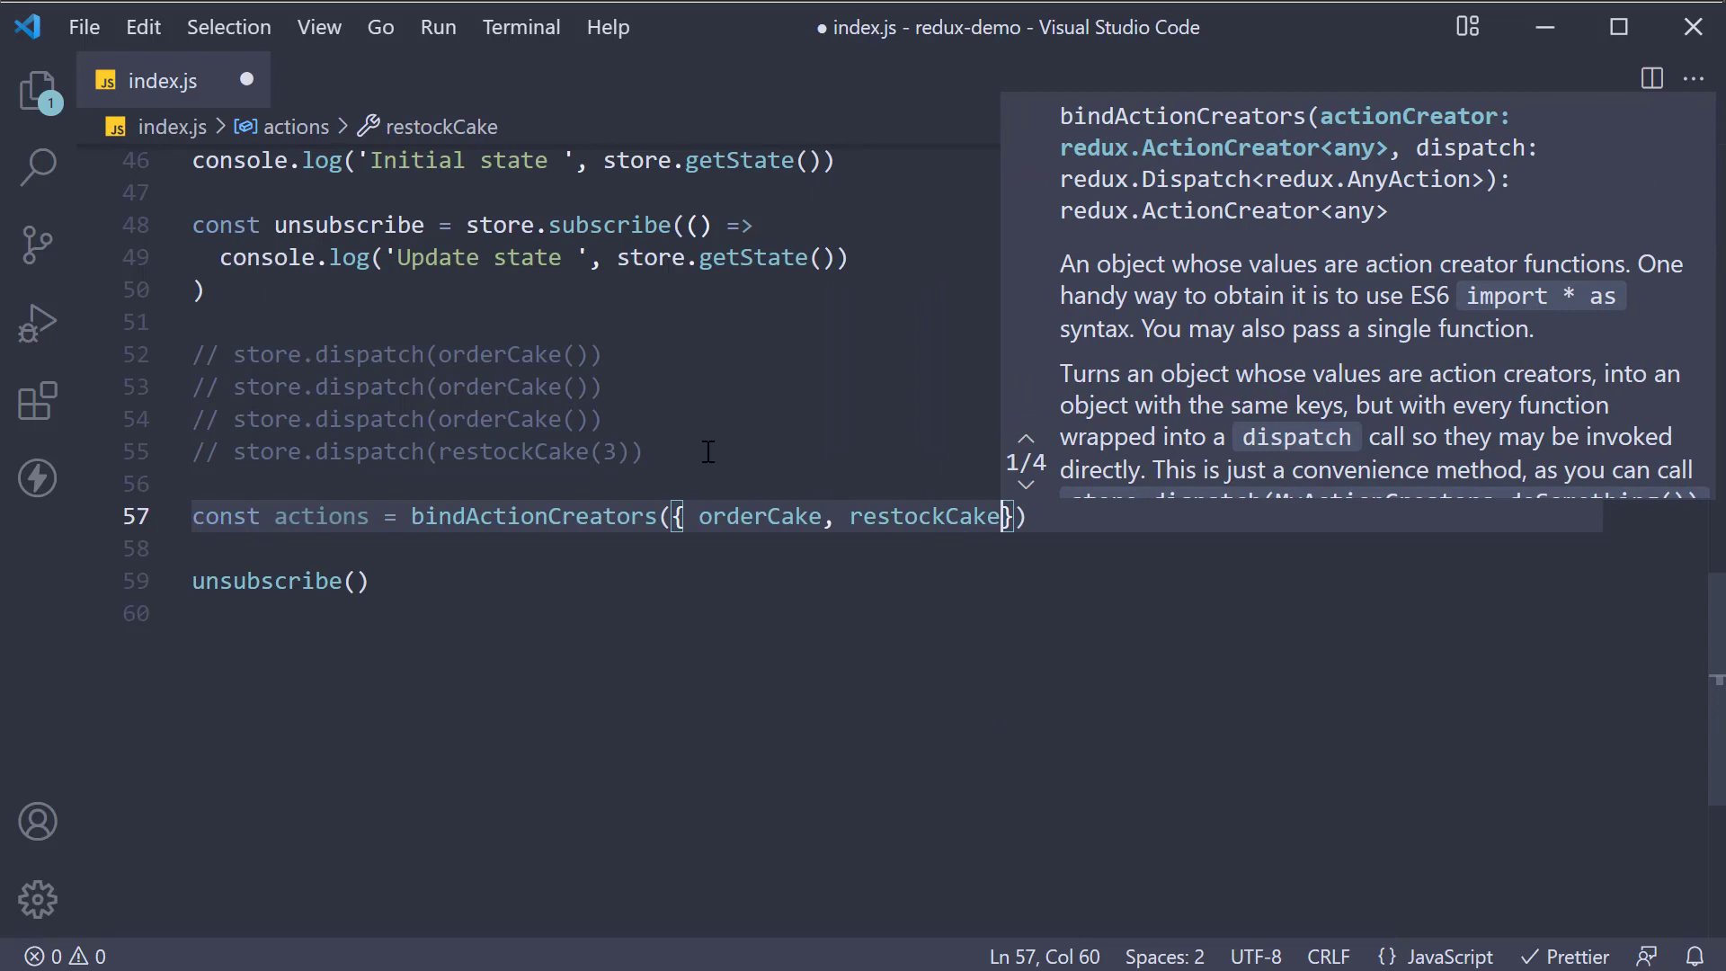
text(,)
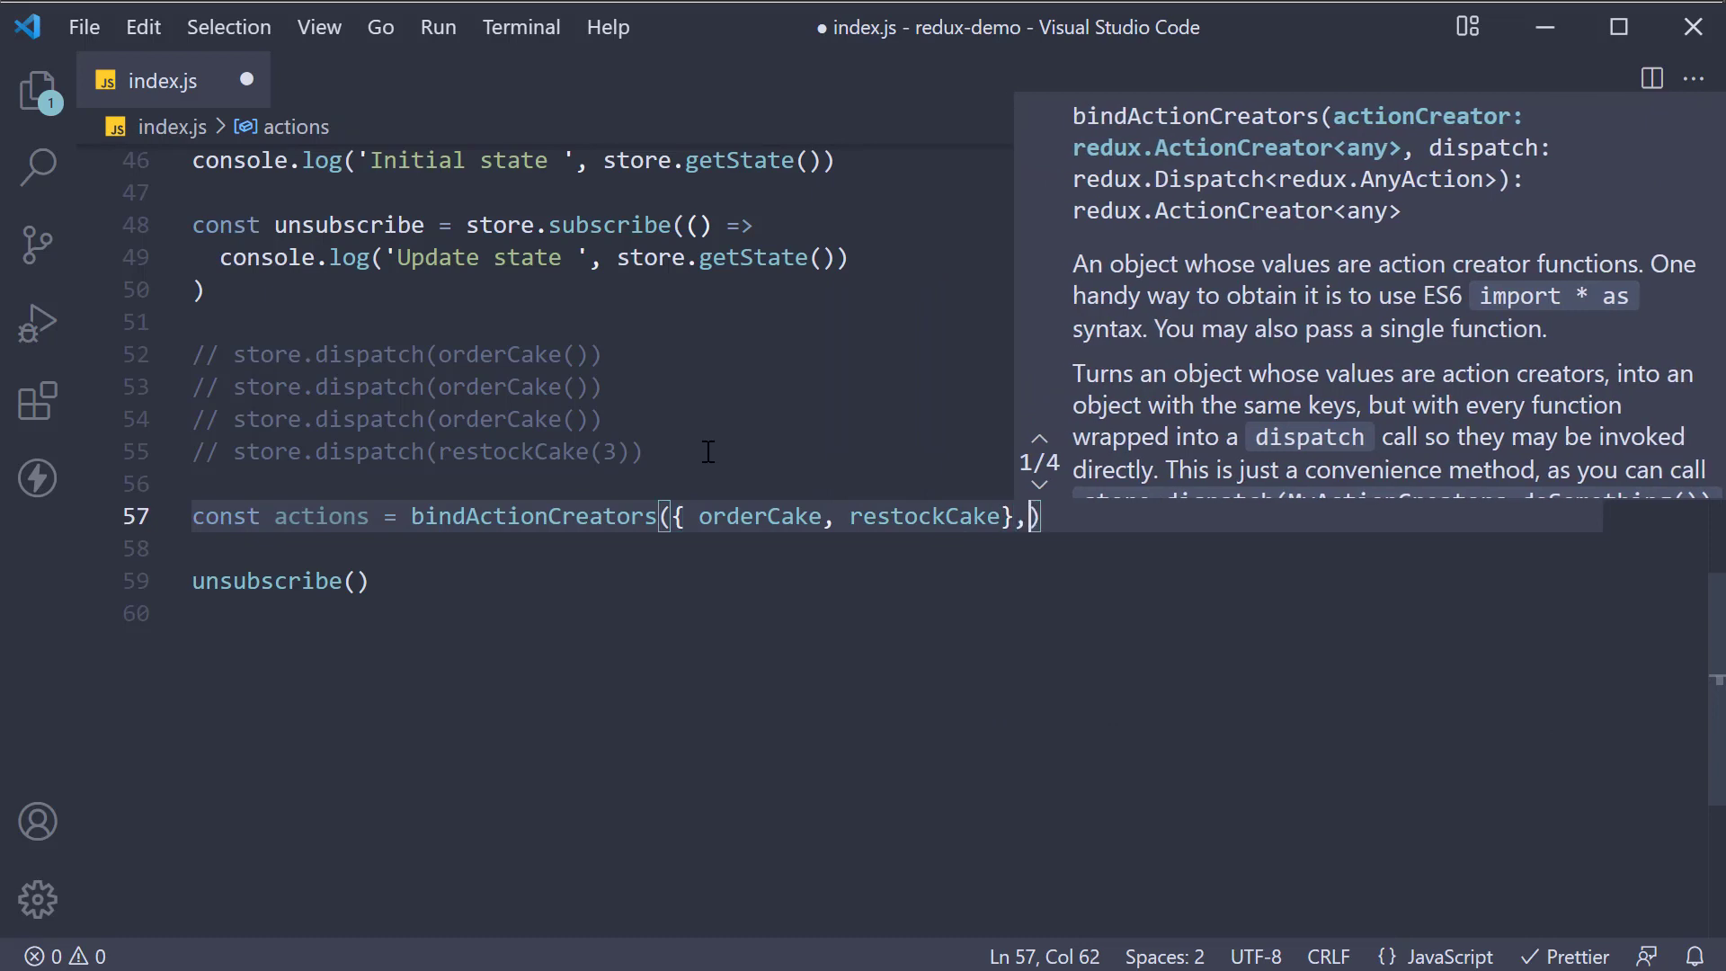
text(store.d)
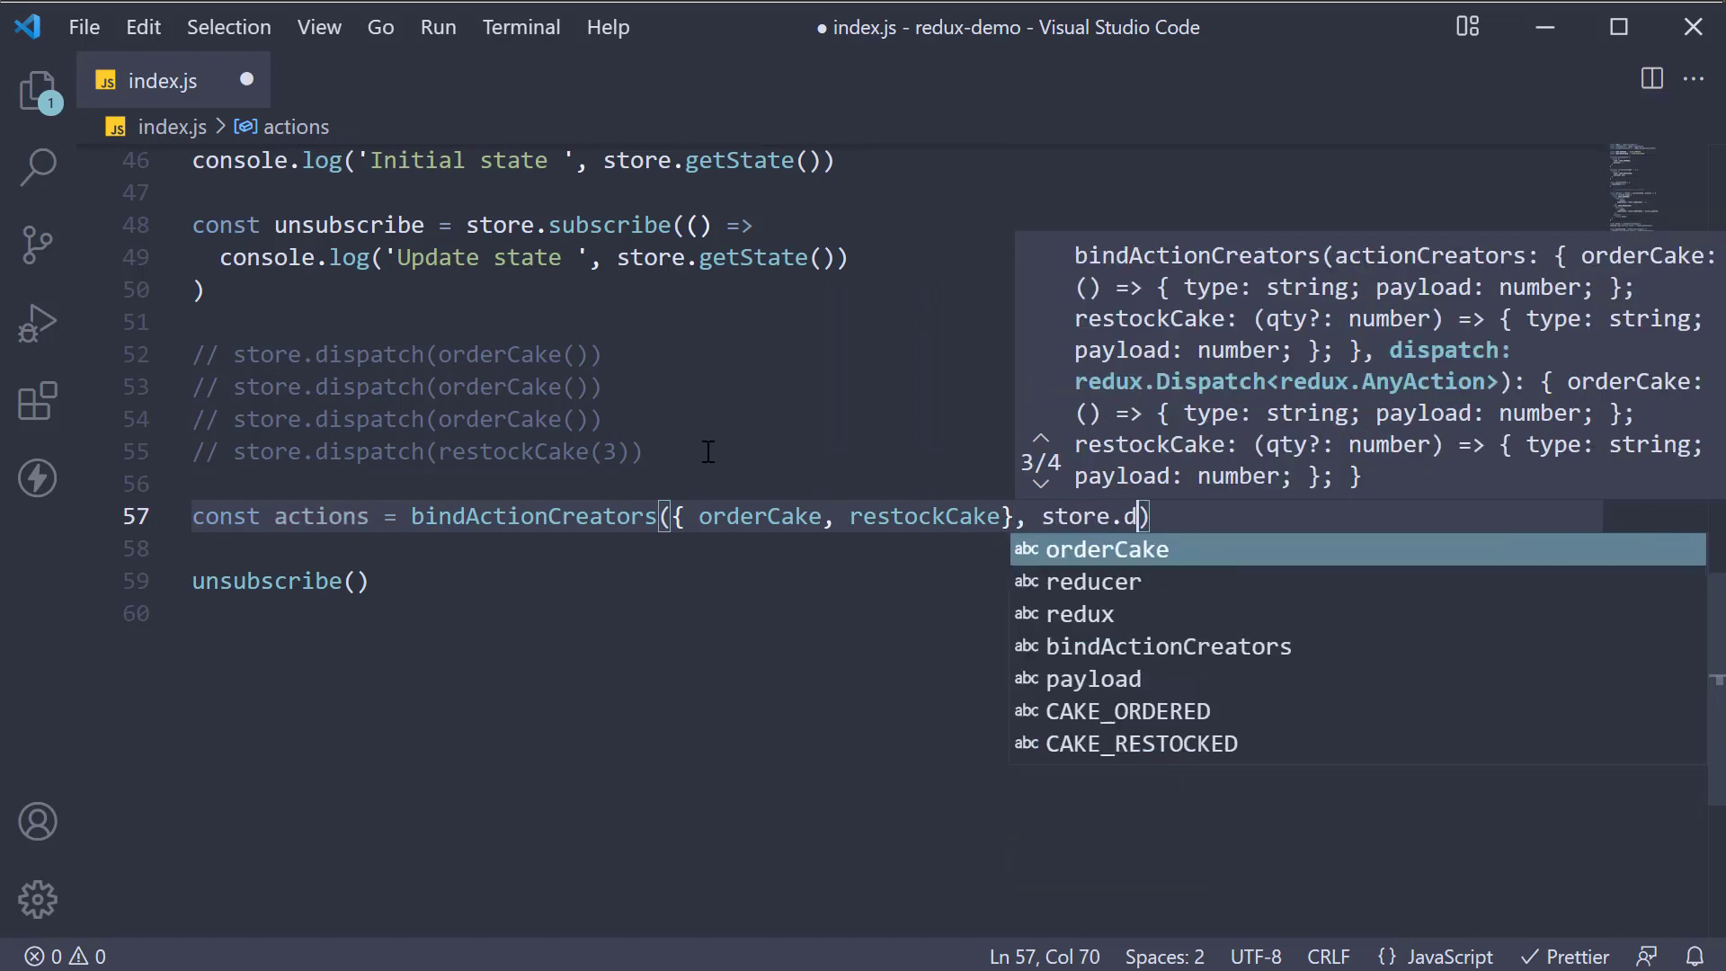
text(ispatch)
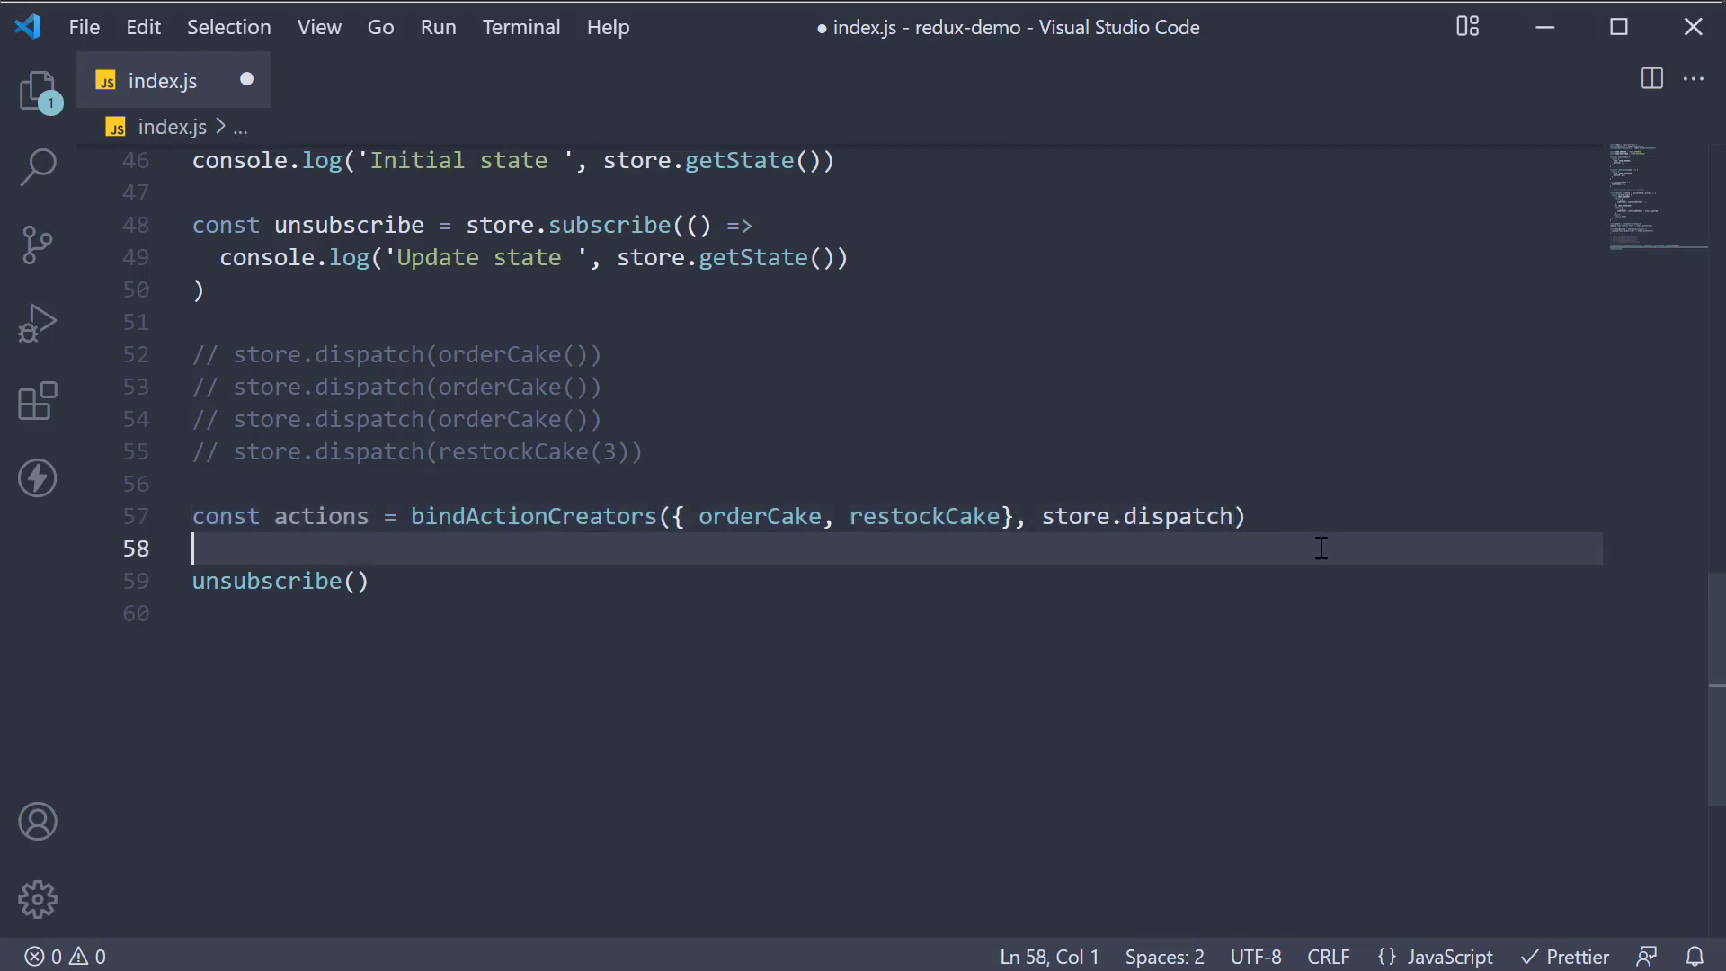
Call actions.orderCake() three times and actions.restockCake(3) below the binding
key(enter)
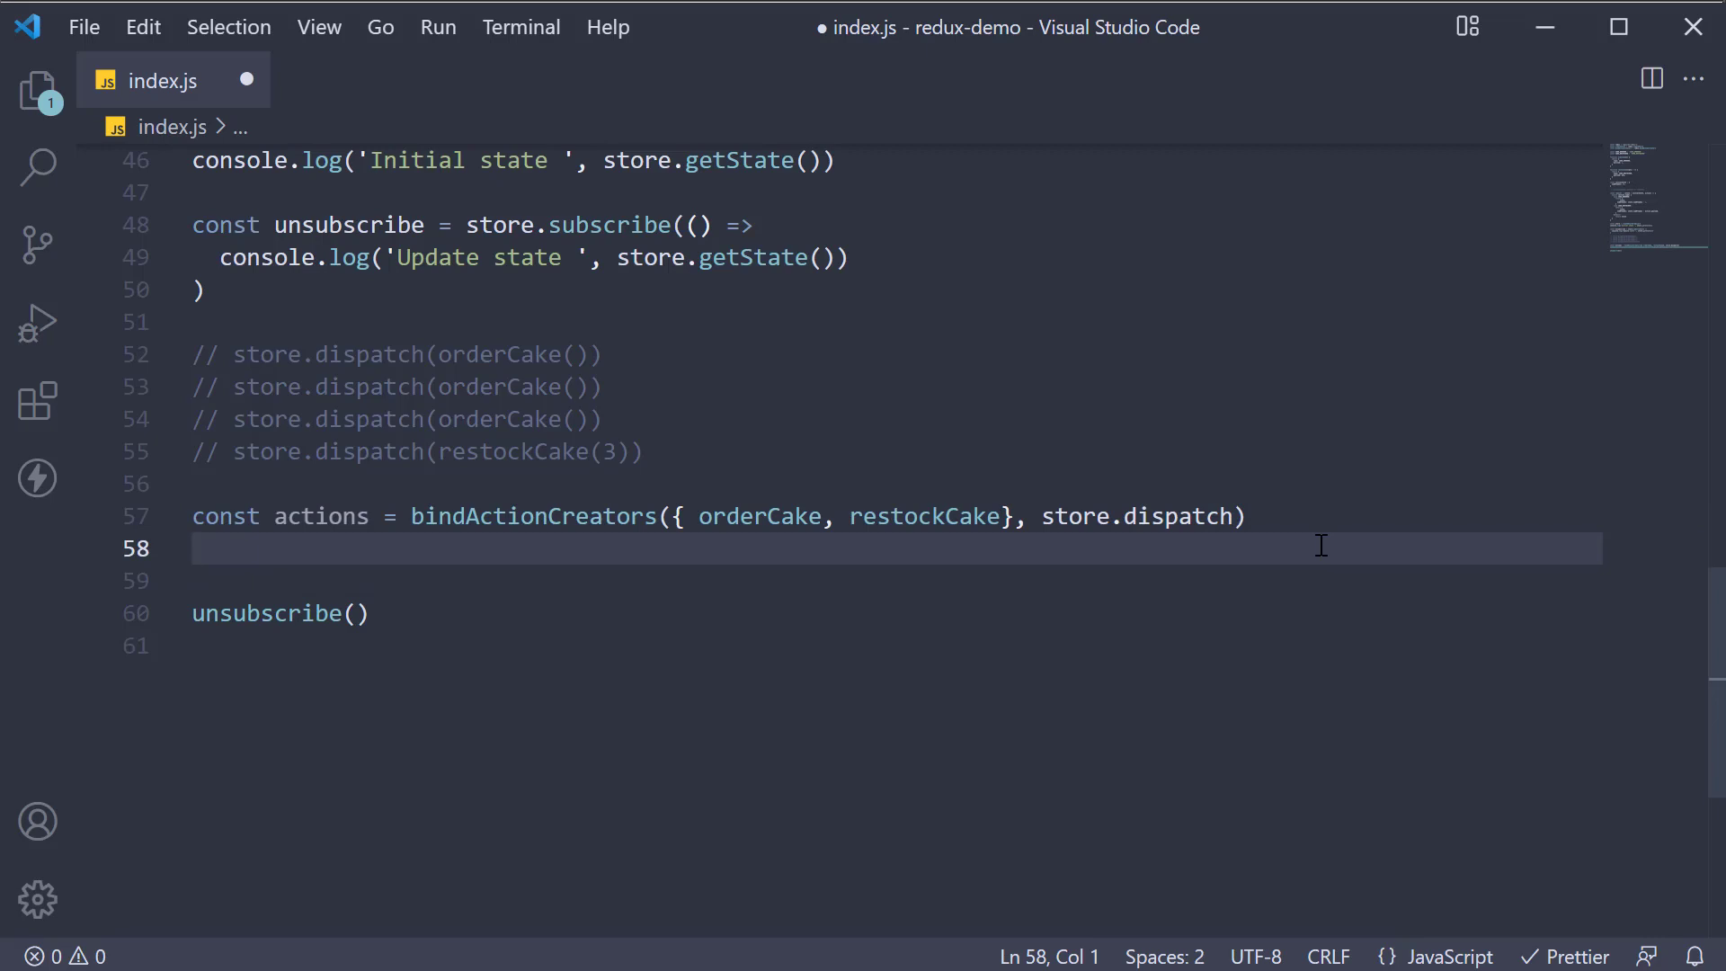
text(actions.orderCake()
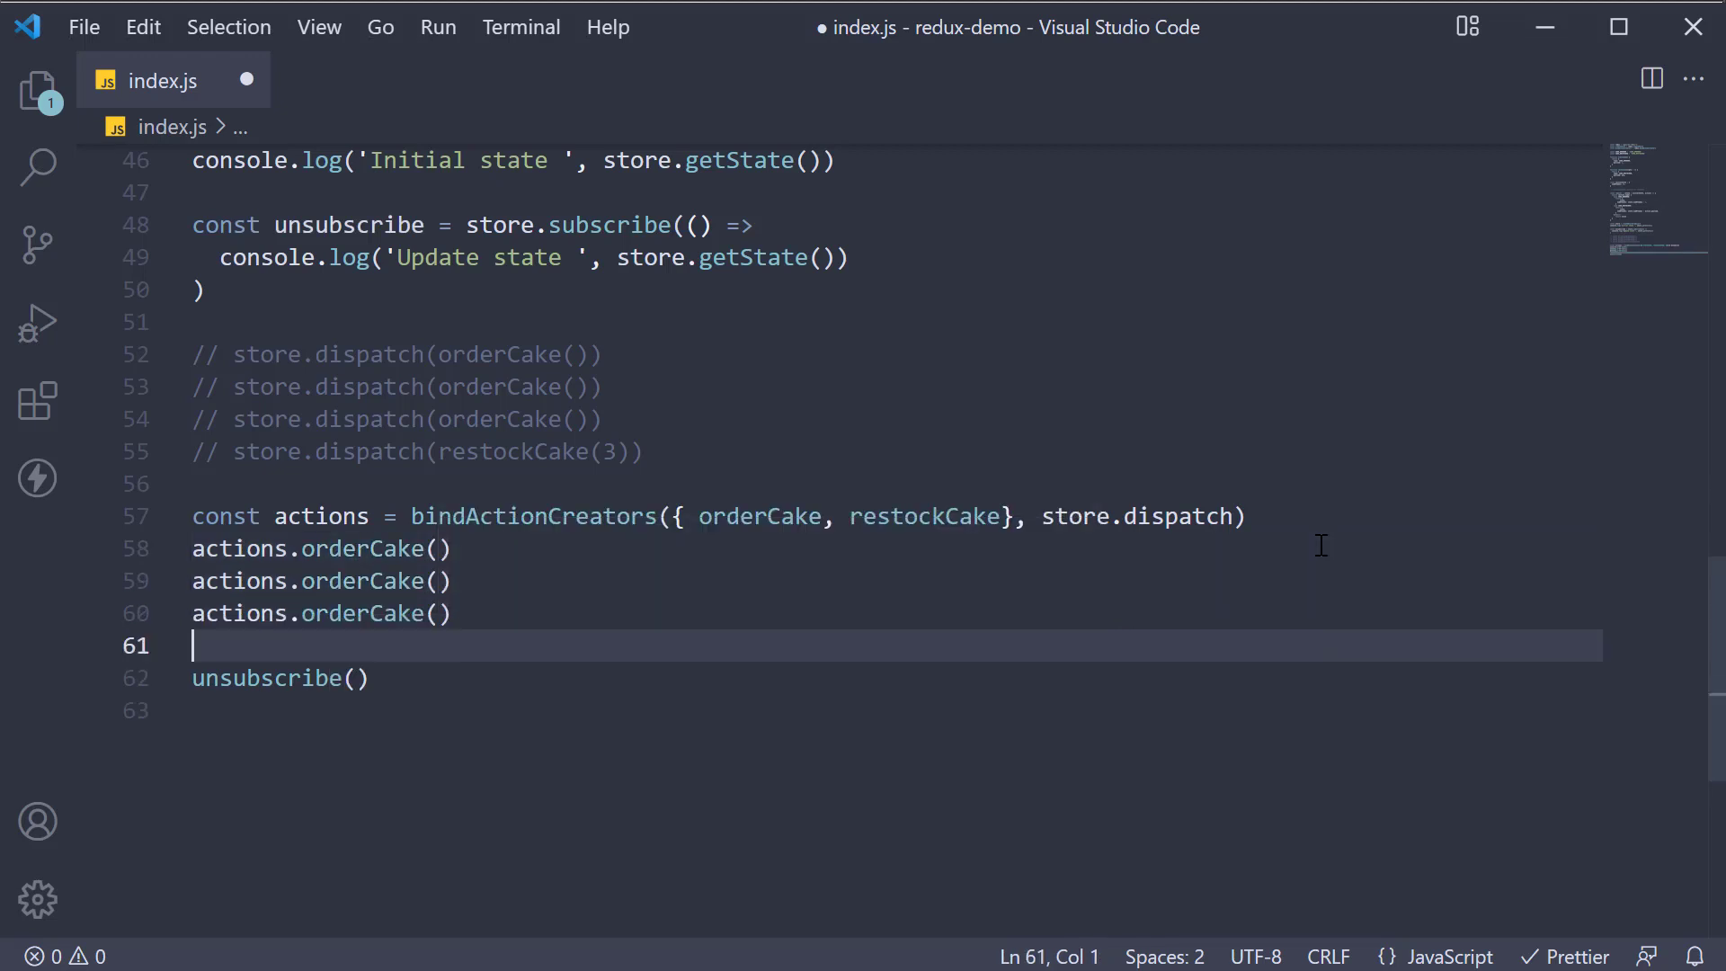
text(act)
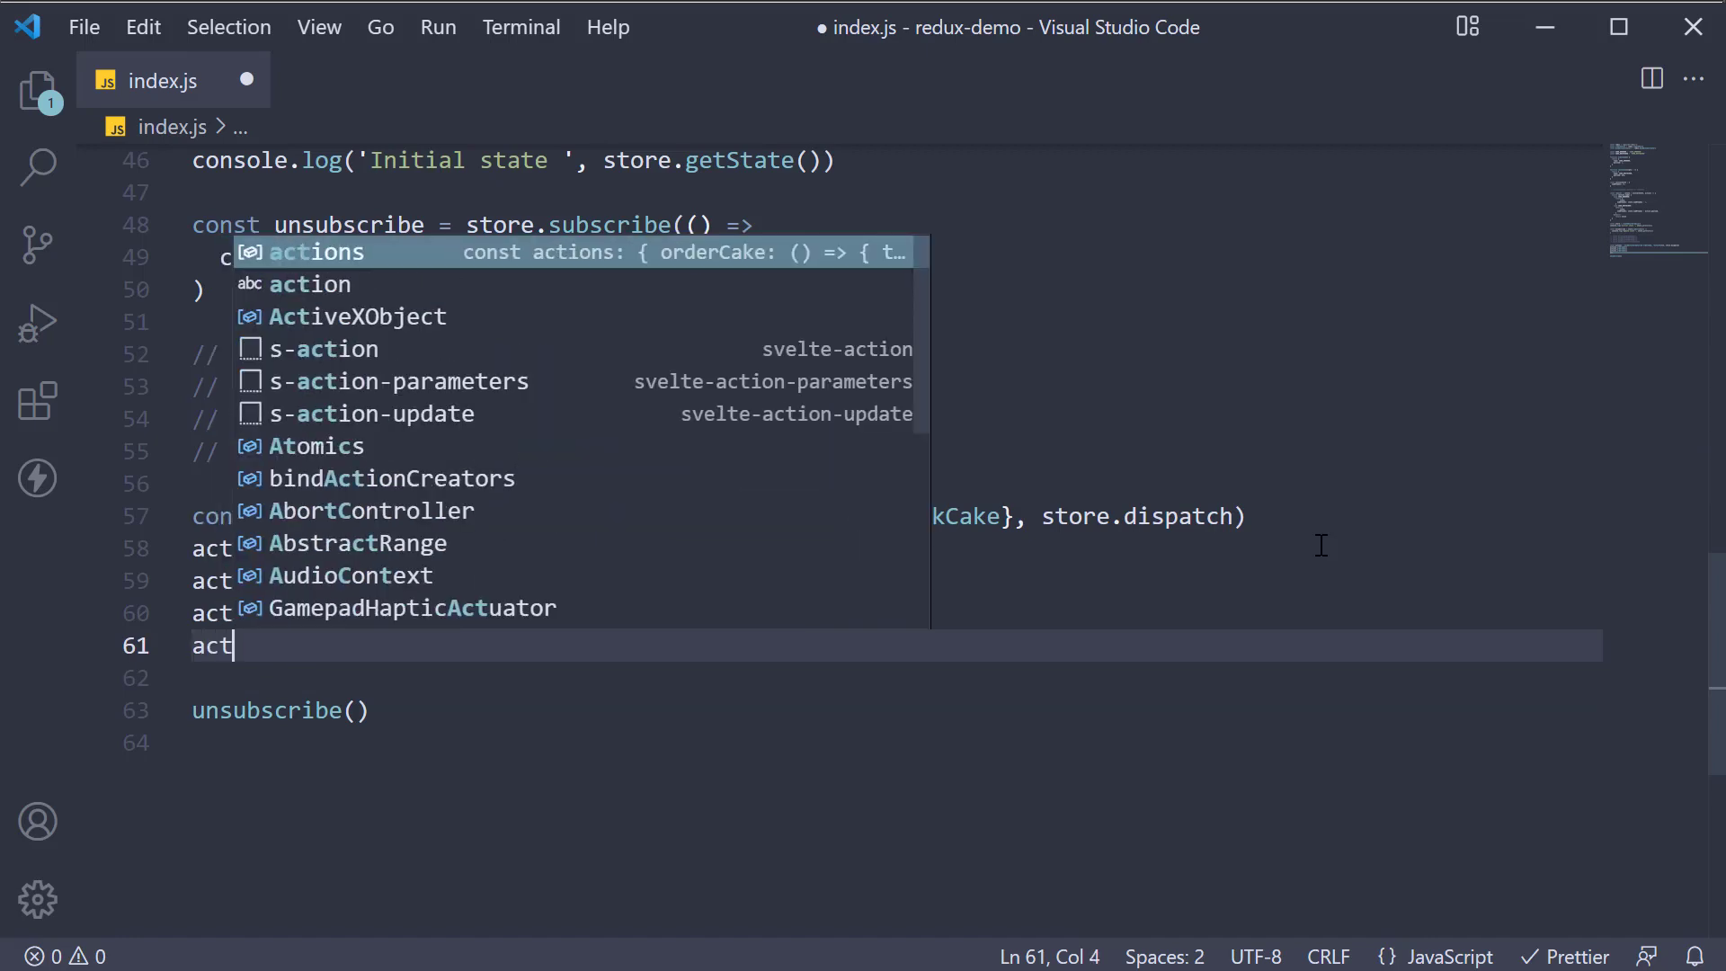
text(restockCake)
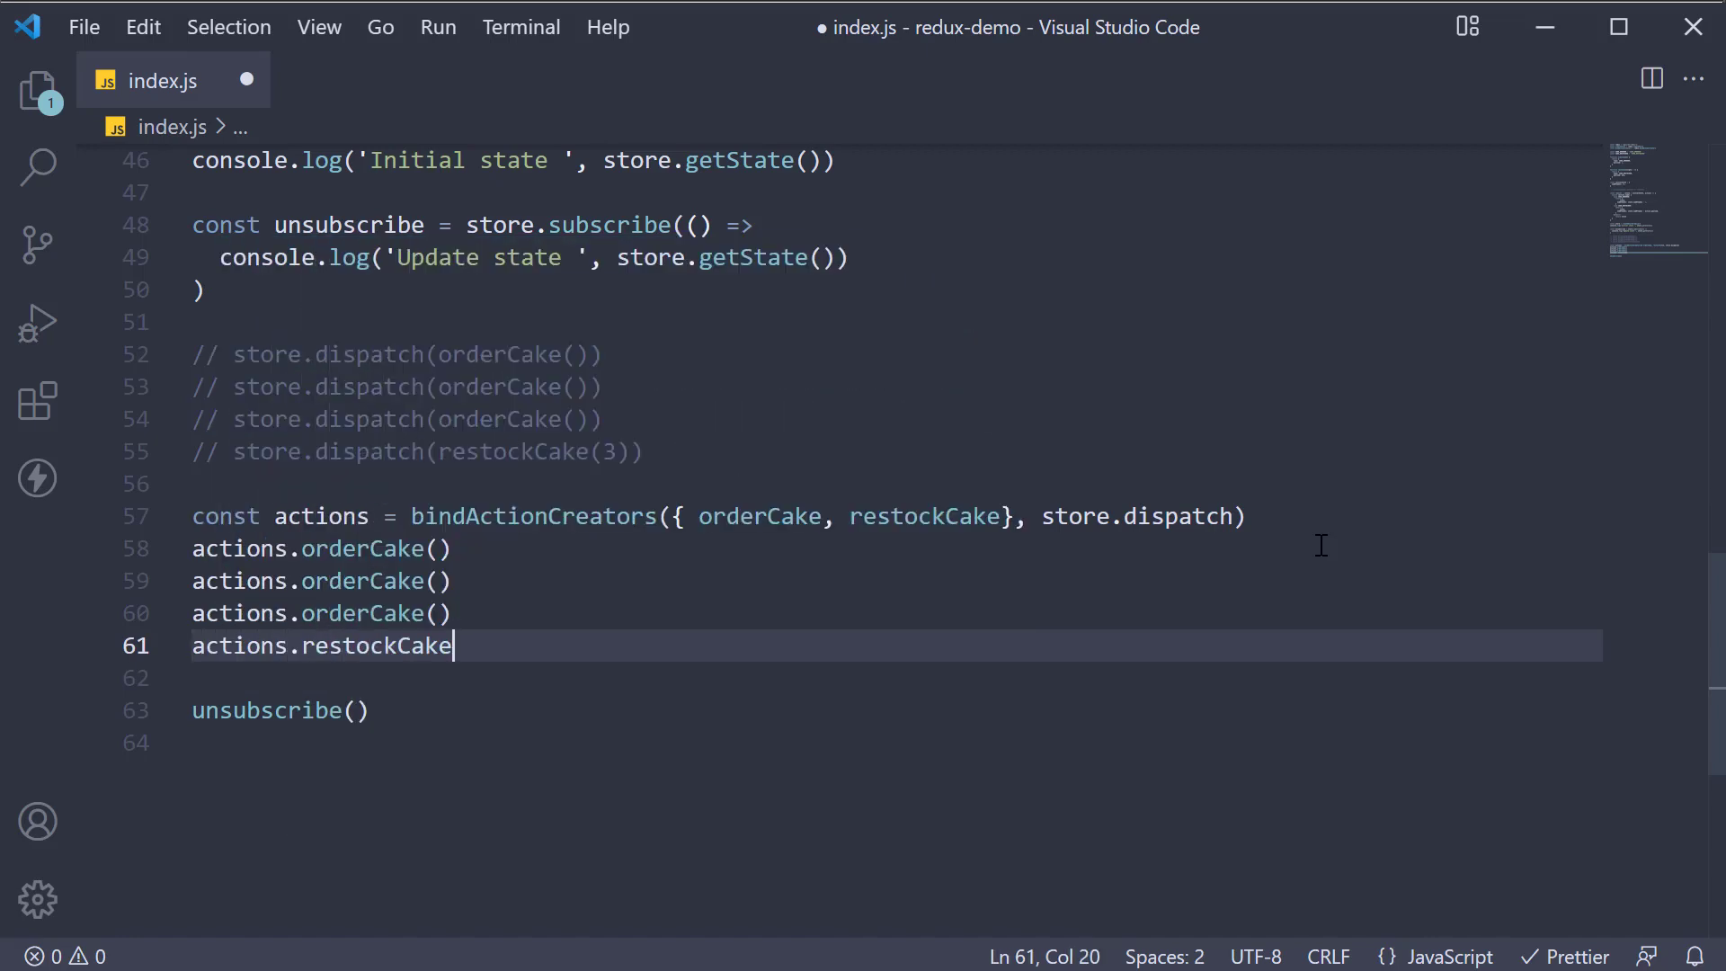
text((3))
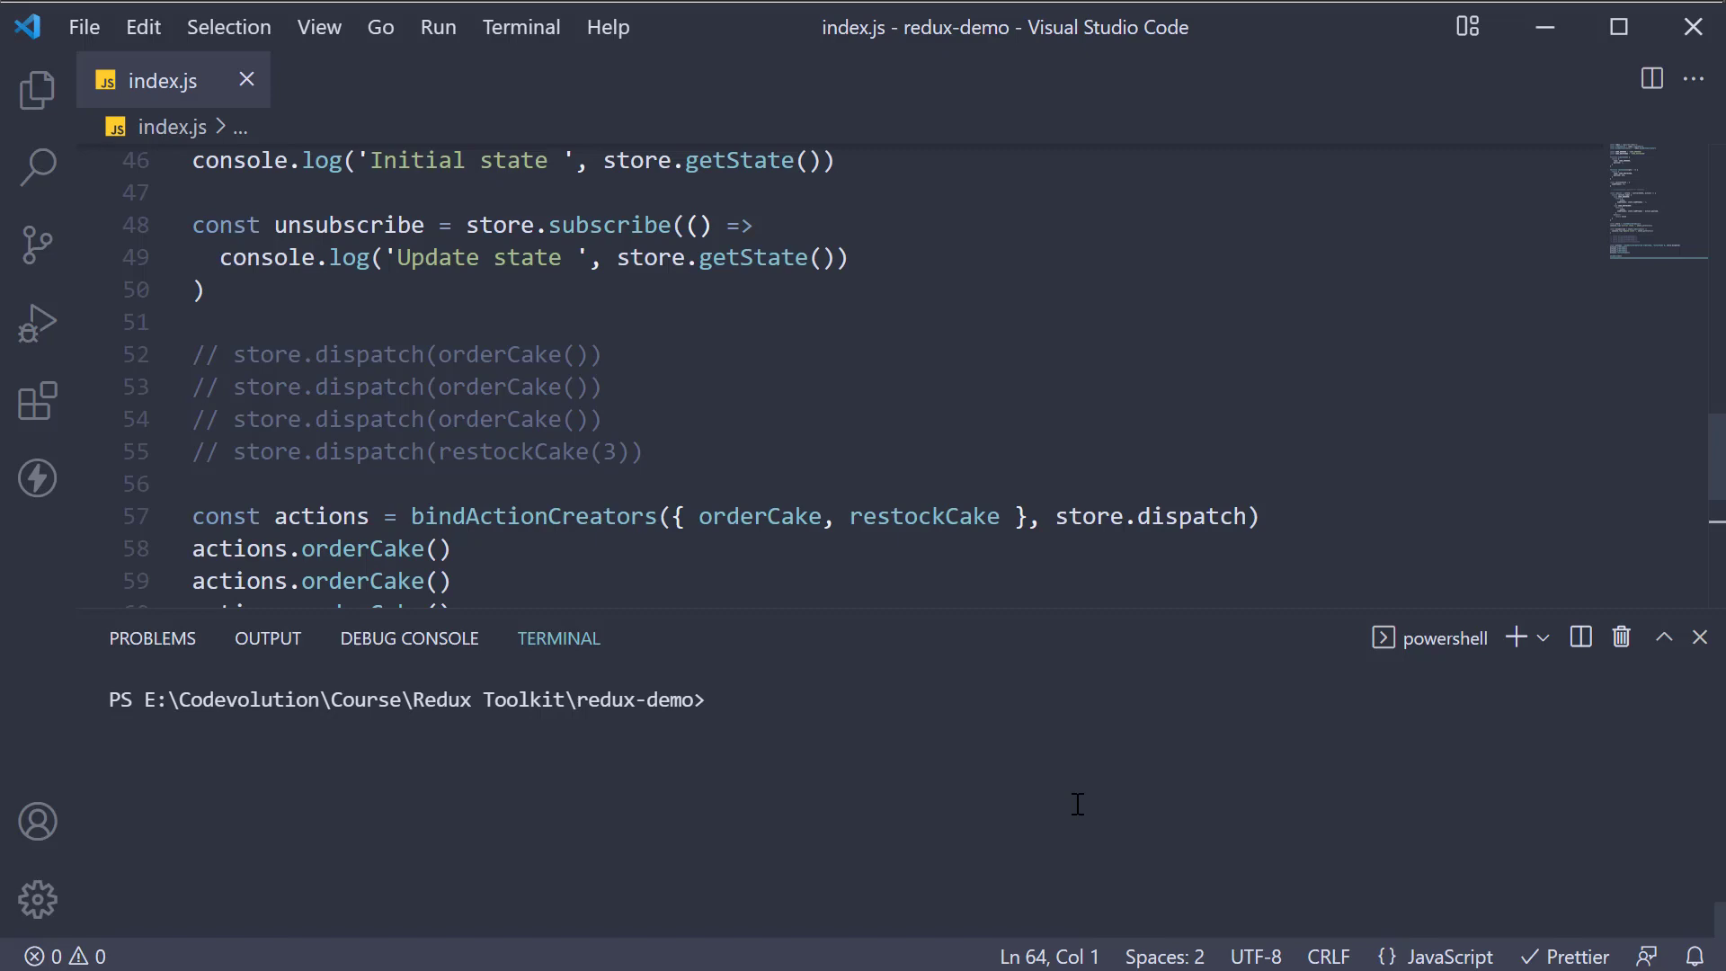
Run node index in the terminal, logging cakes dropping from 10 to 7 and back to 10
text(node index)
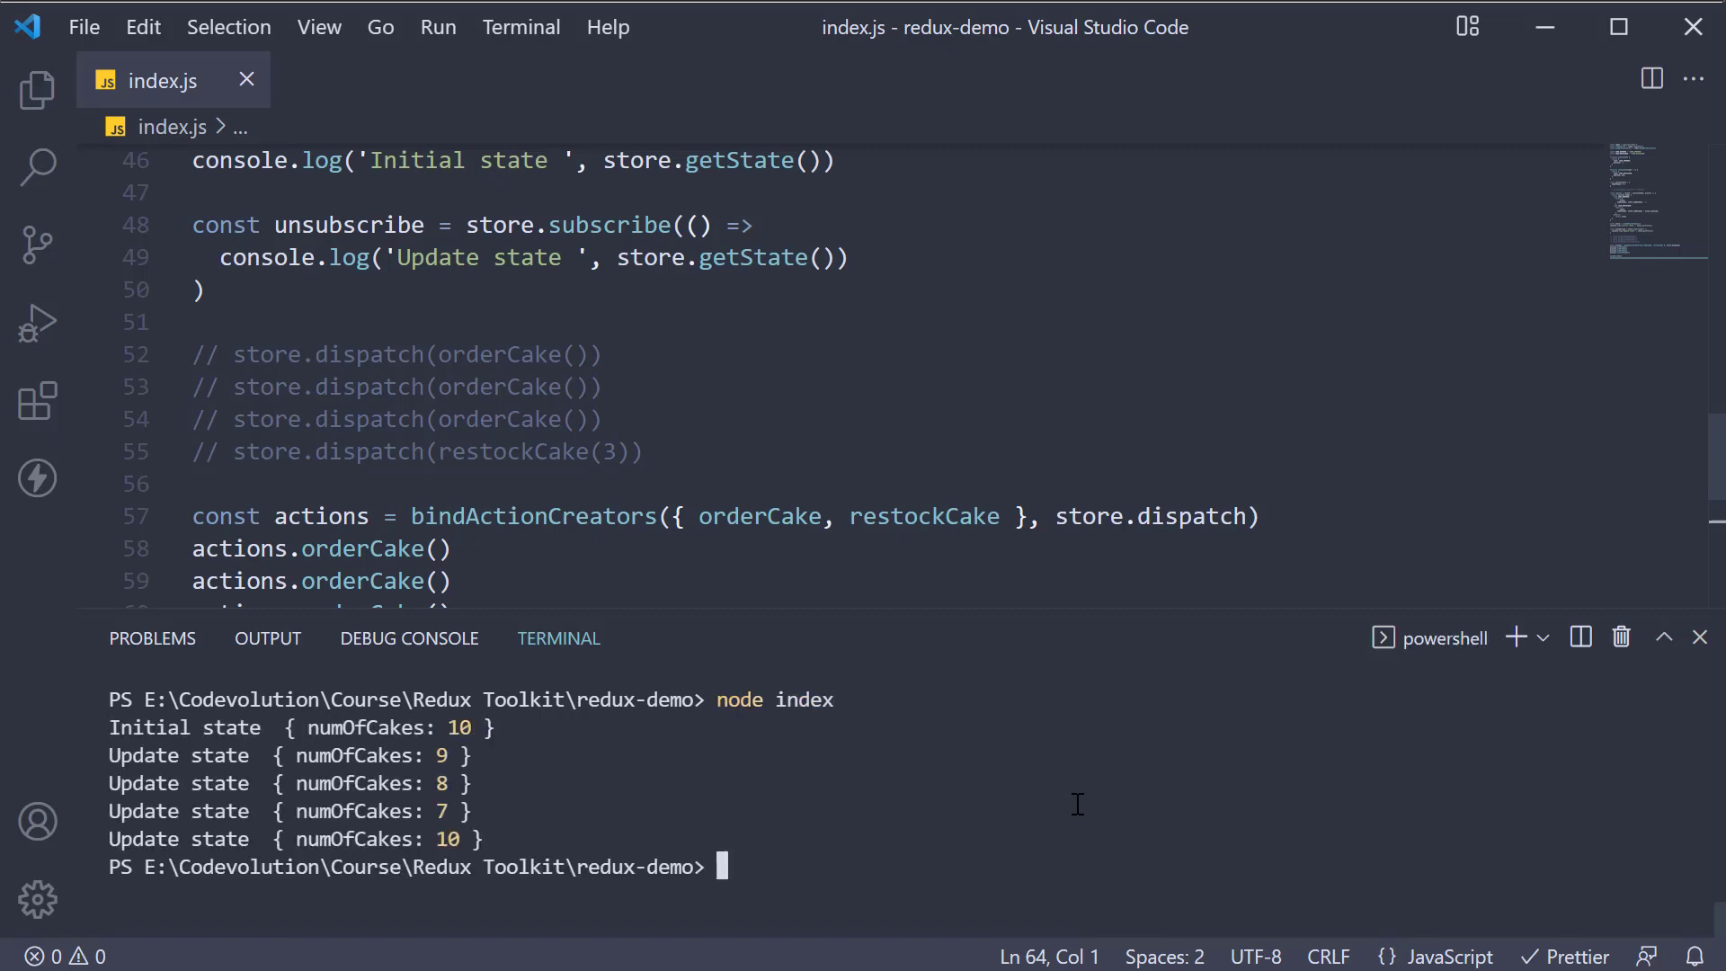
scroll(down, 3)
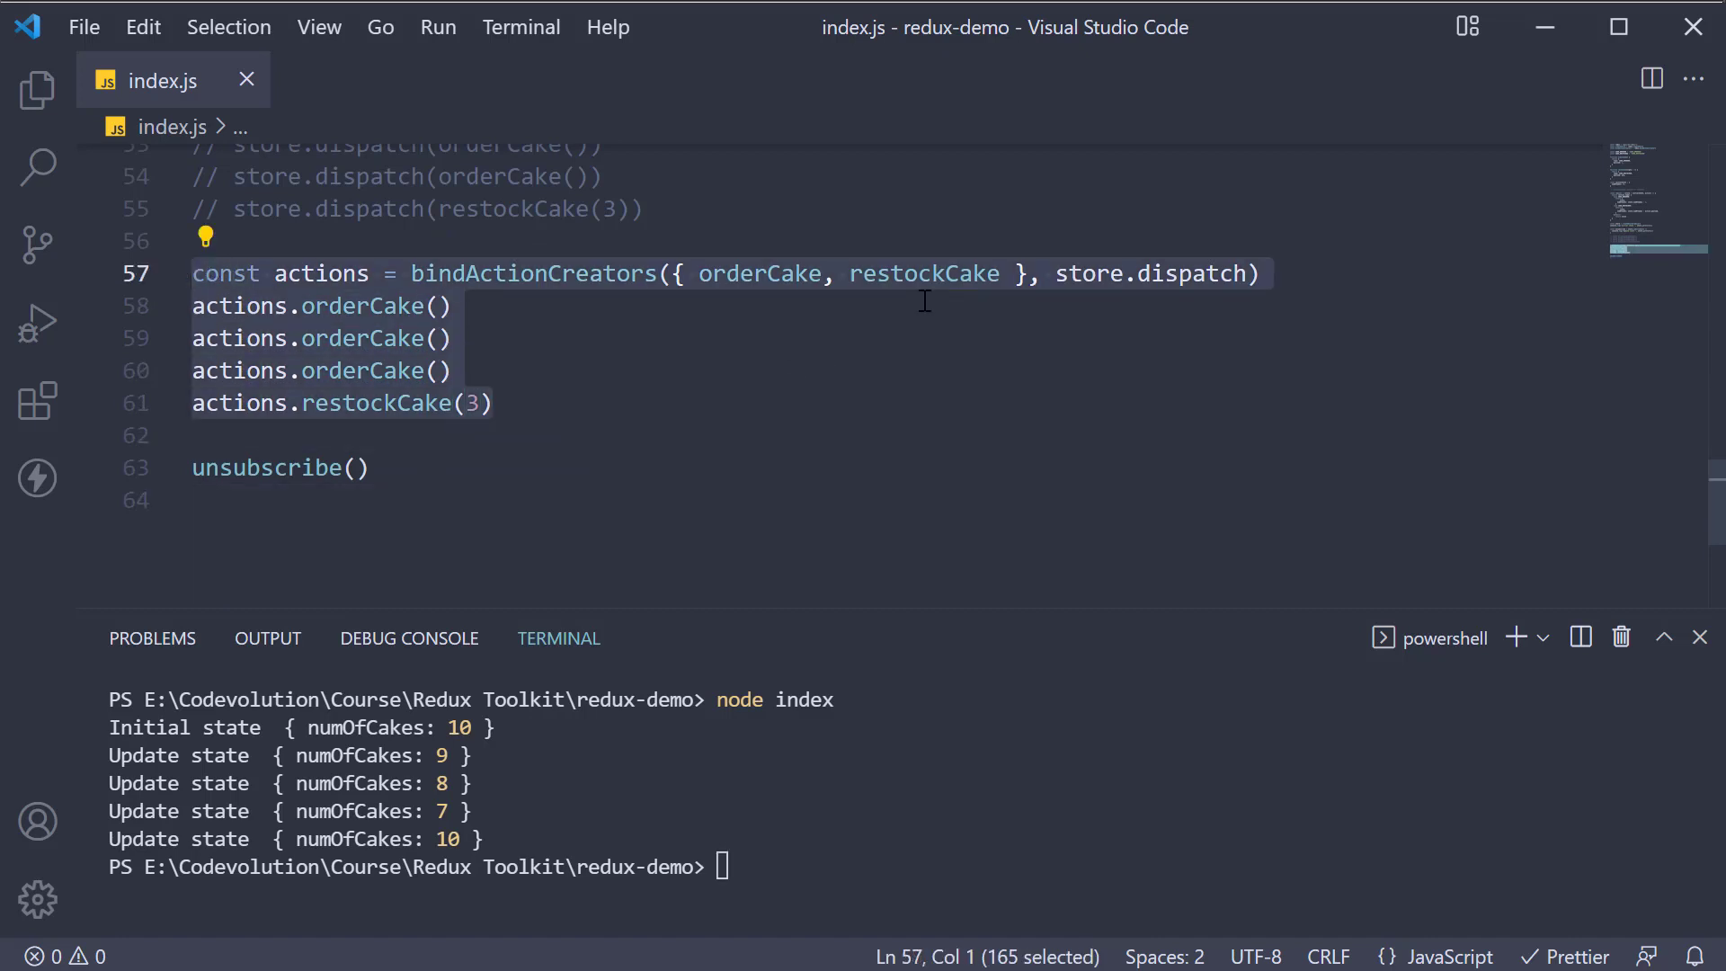
mouse_move(924, 273)
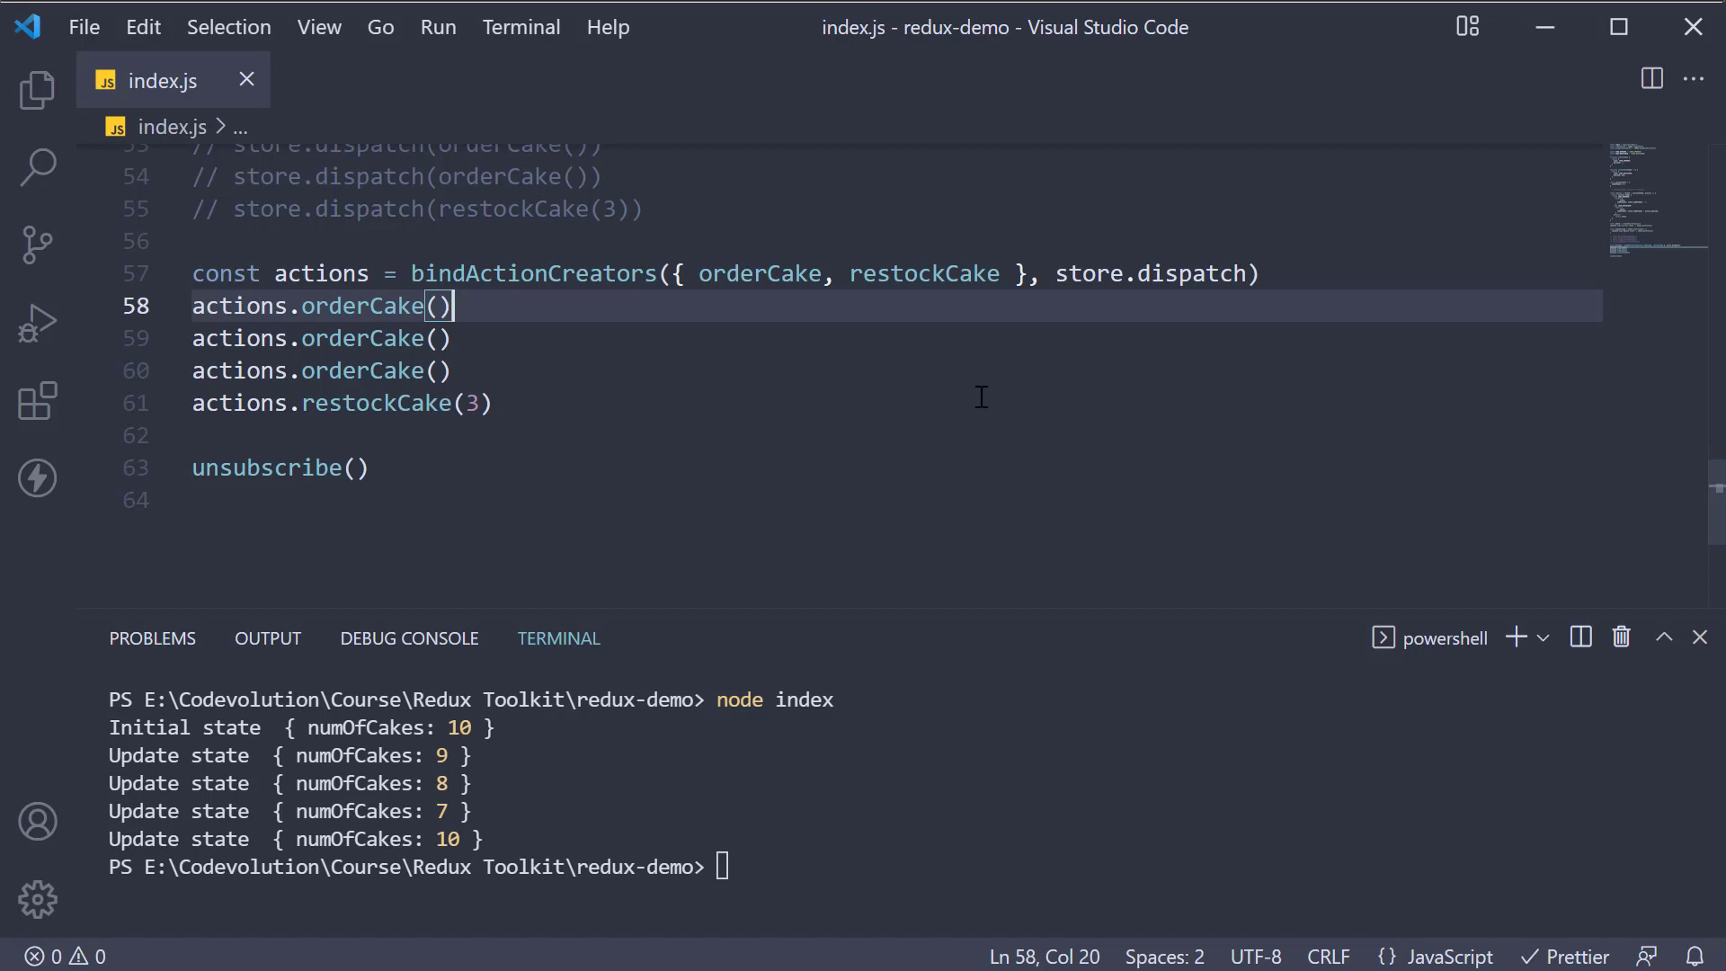
mouse_move(933, 435)
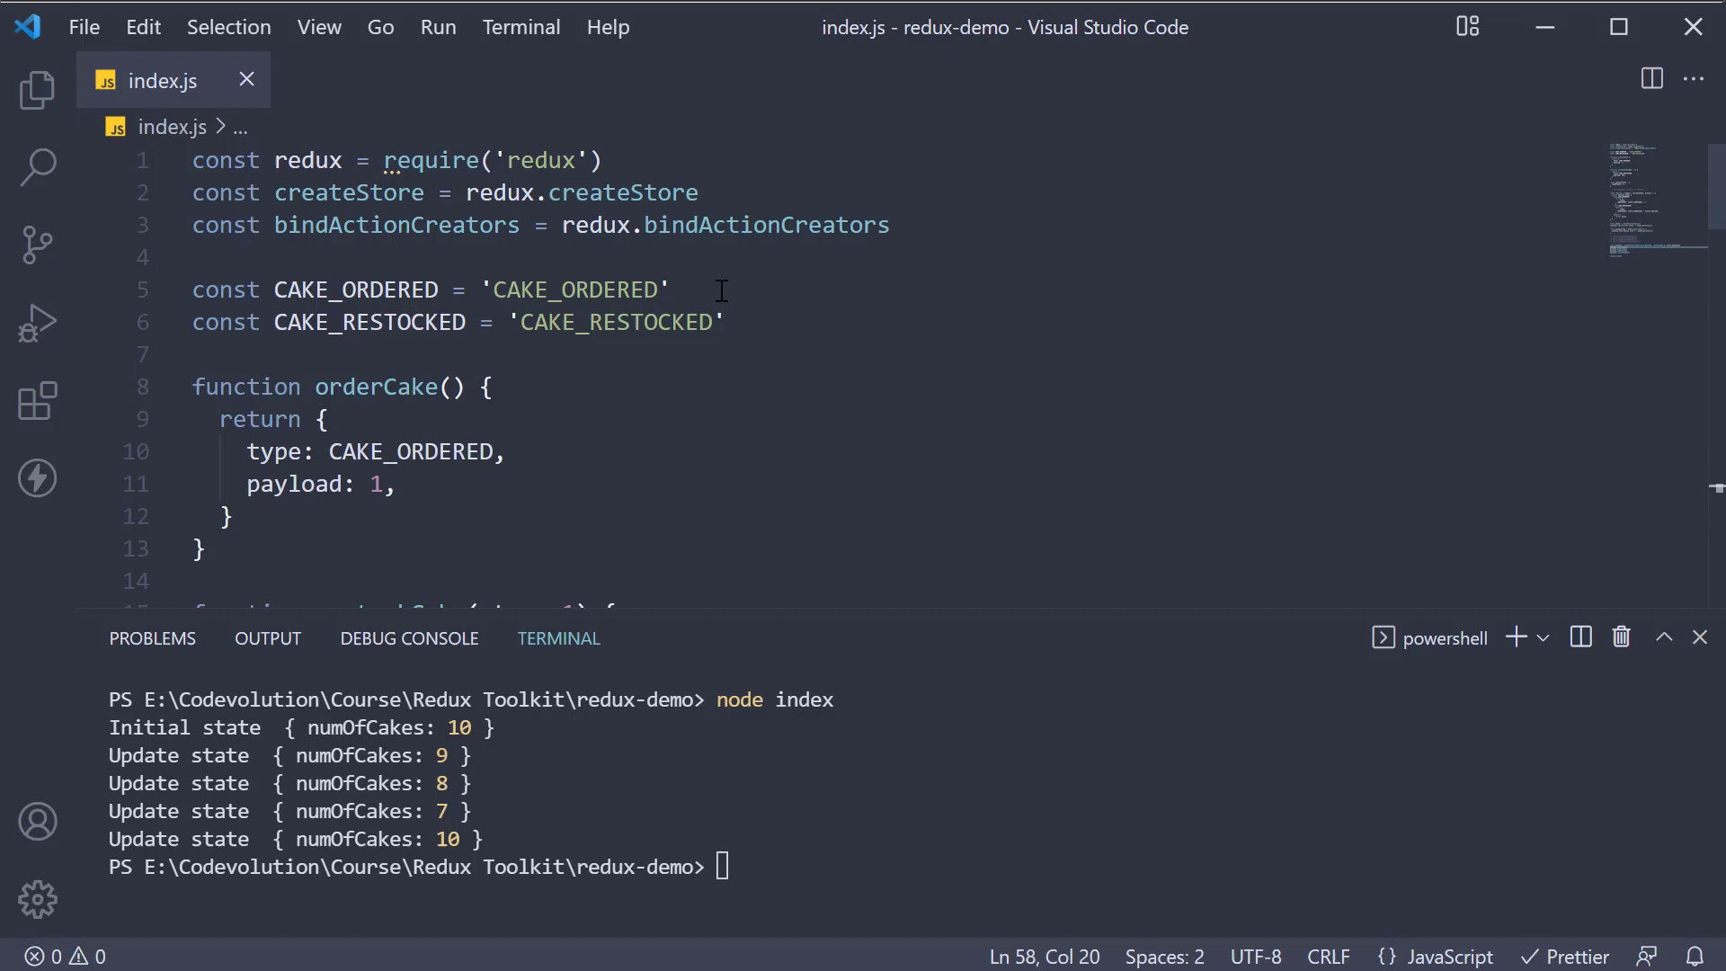
click(890, 225)
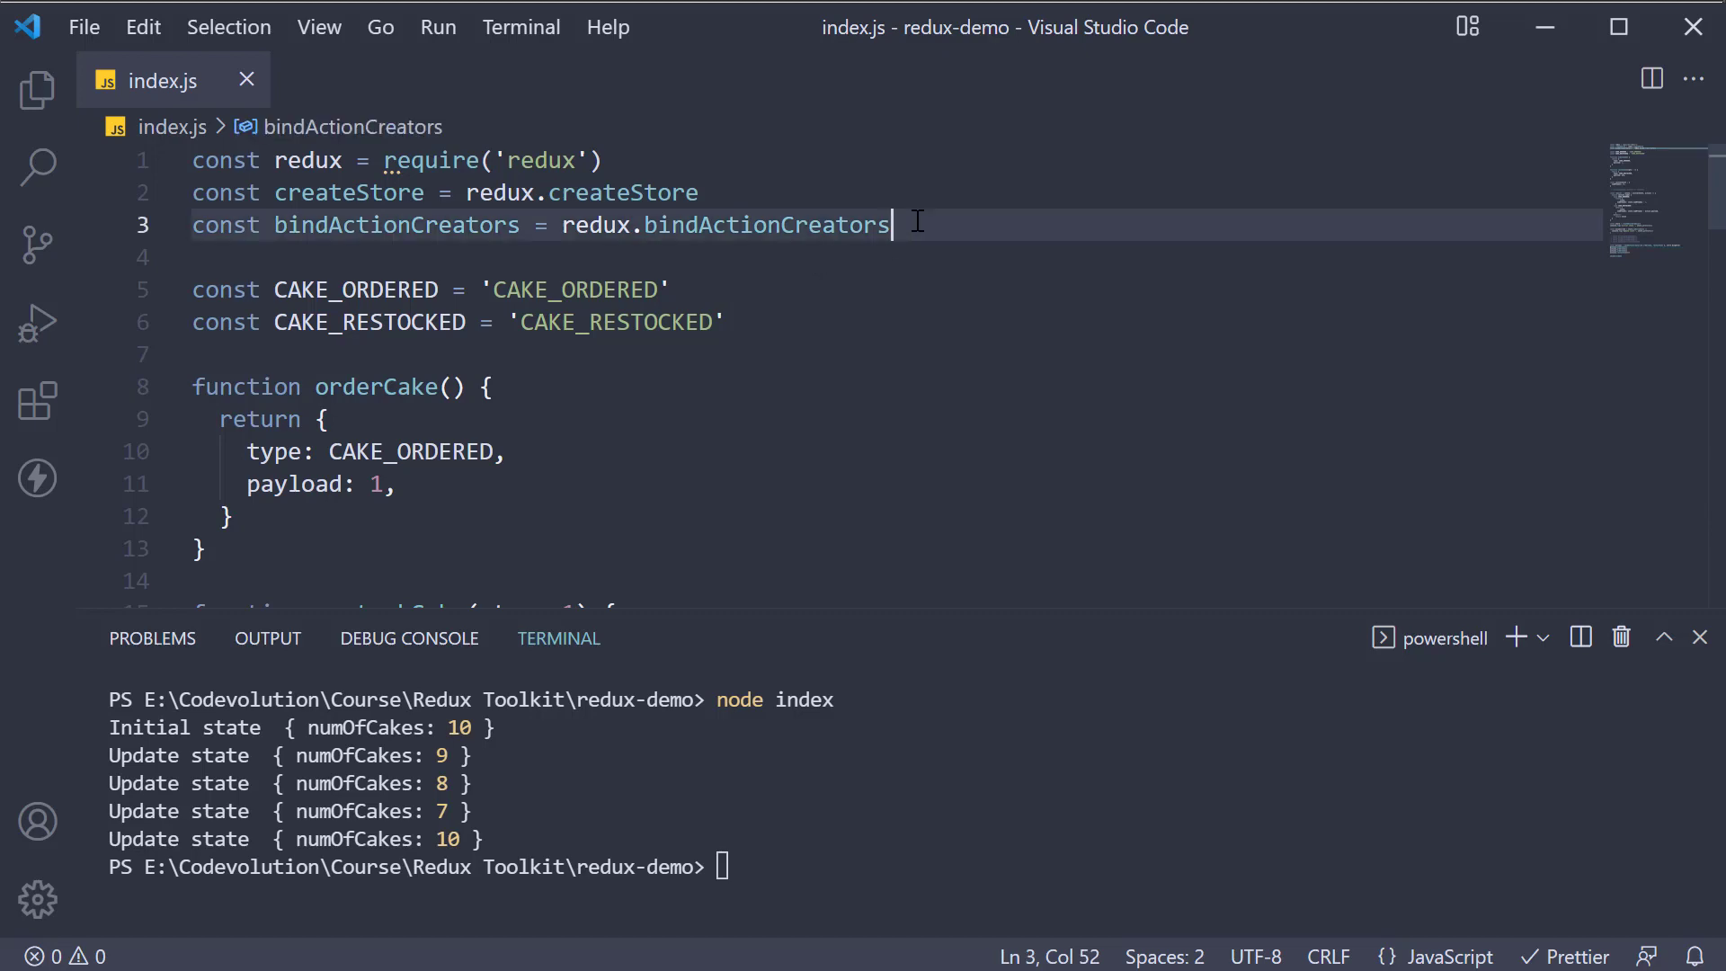